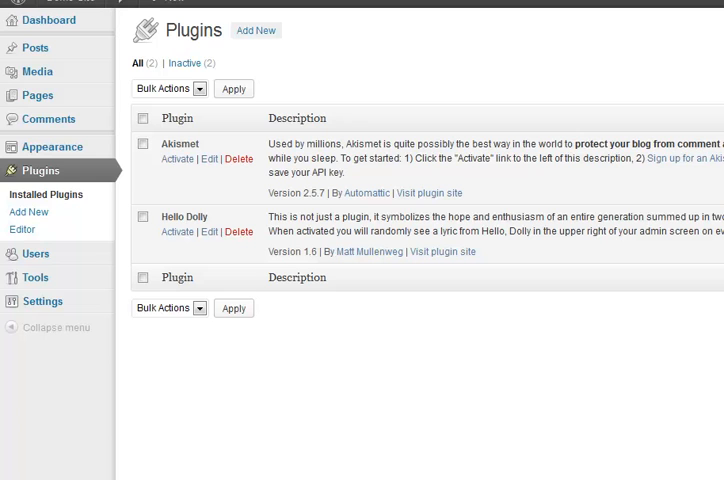
pyautogui.moveTo(248, 178)
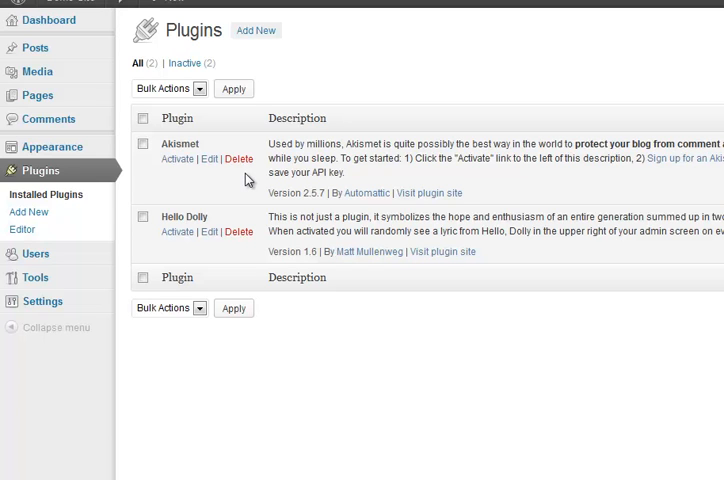
pyautogui.moveTo(239, 160)
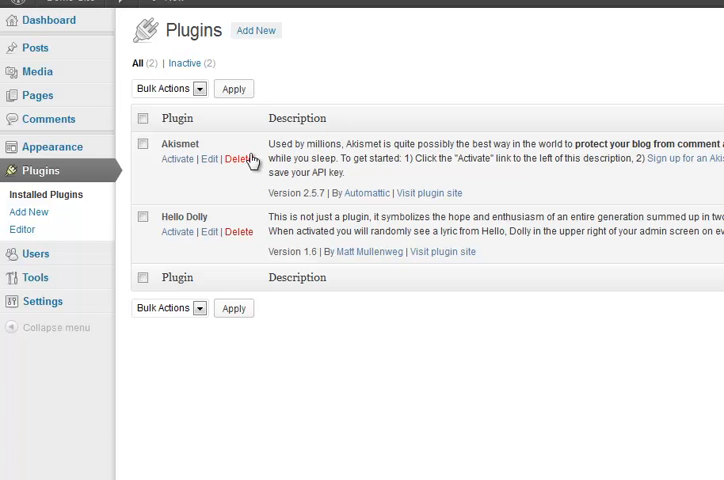
pyautogui.moveTo(30, 172)
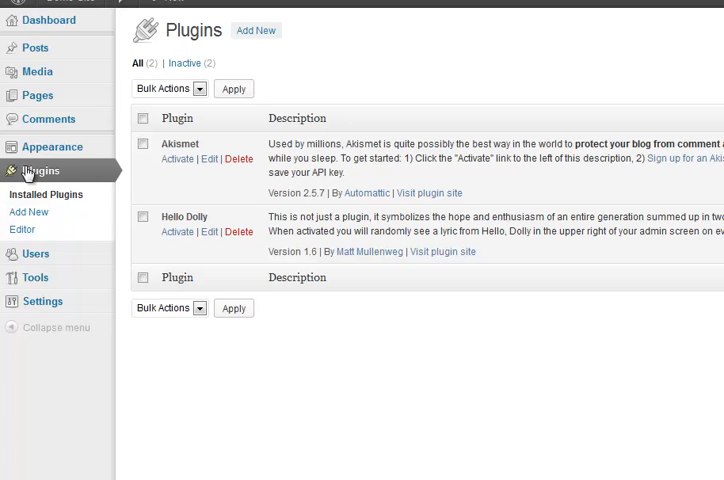
pyautogui.moveTo(46, 194)
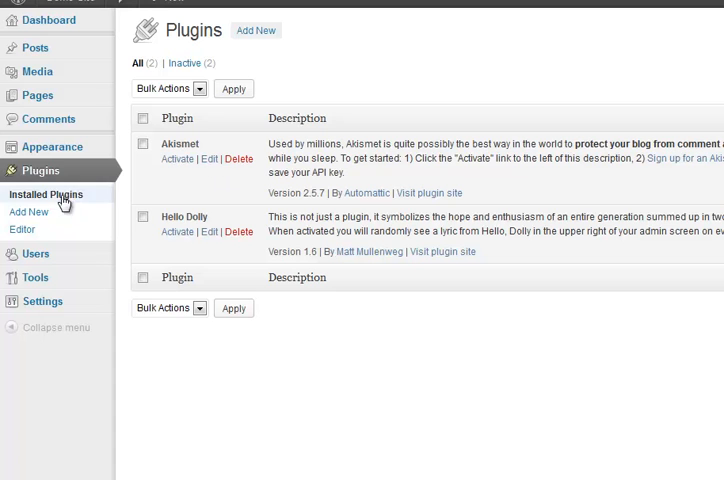
pyautogui.moveTo(239, 160)
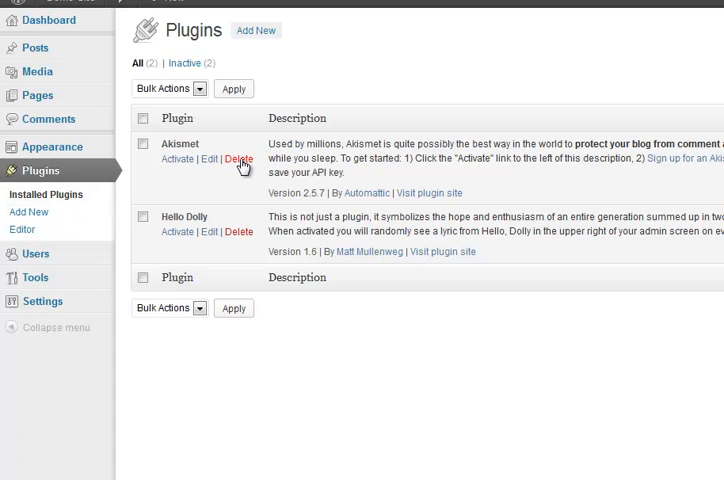
# Step: Delete the Akismet and Hello Dolly plugins, confirming removal of each plugin's files
pyautogui.click(239, 159)
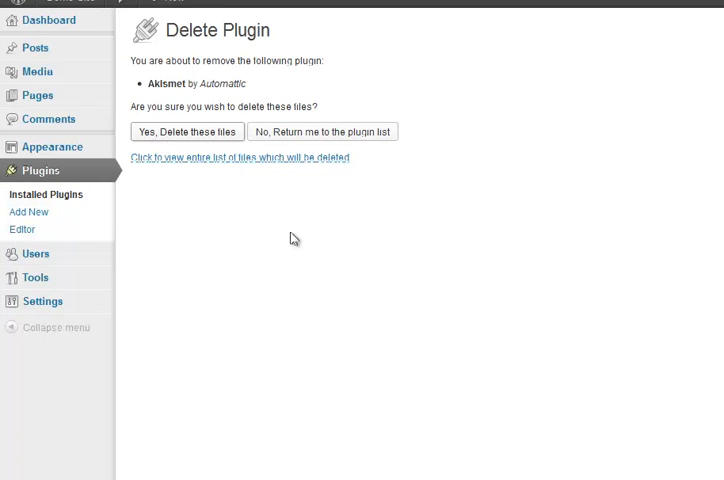
pyautogui.click(187, 131)
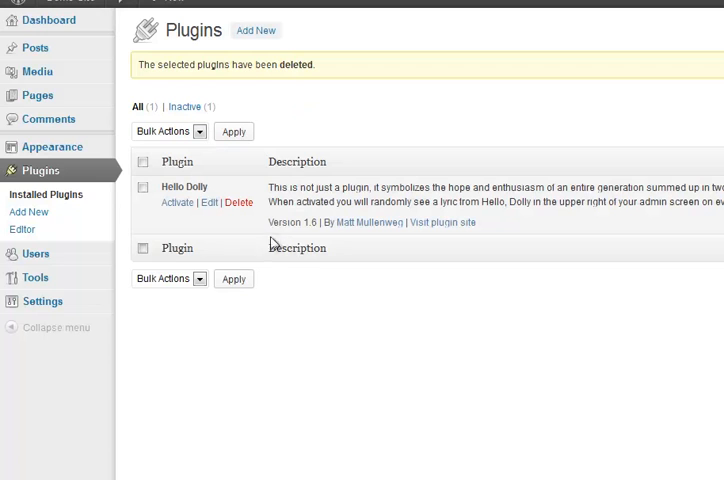
pyautogui.moveTo(240, 205)
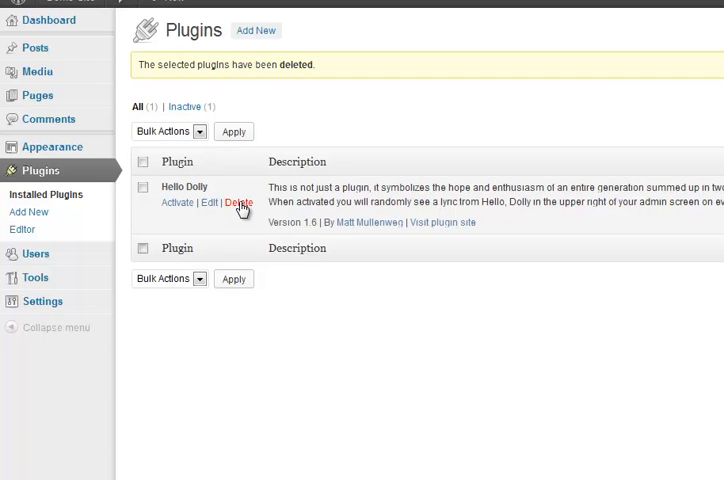
pyautogui.moveTo(238, 202)
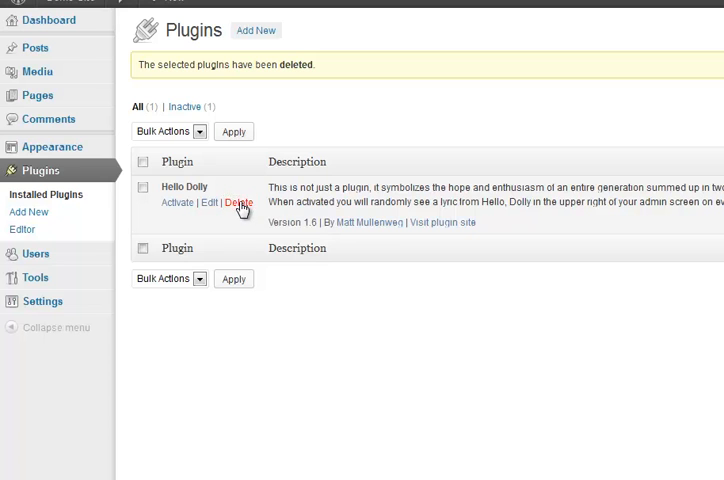
pyautogui.click(239, 202)
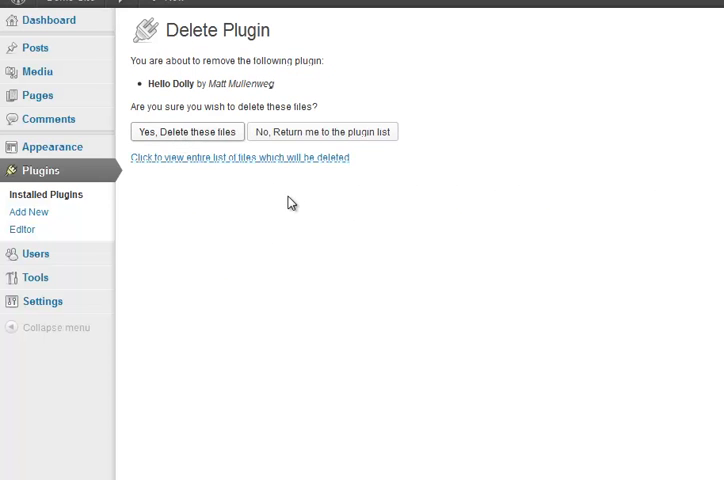
pyautogui.click(185, 131)
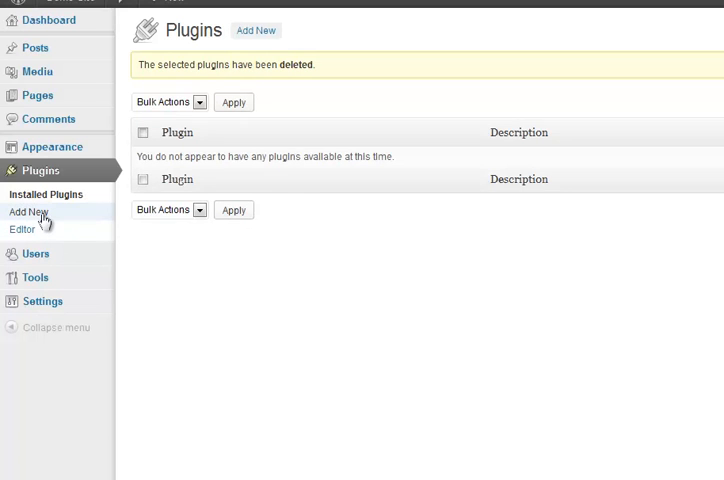
# Step: Search the plugin directory for 'Contact Form 7', then install and activate it
pyautogui.click(28, 212)
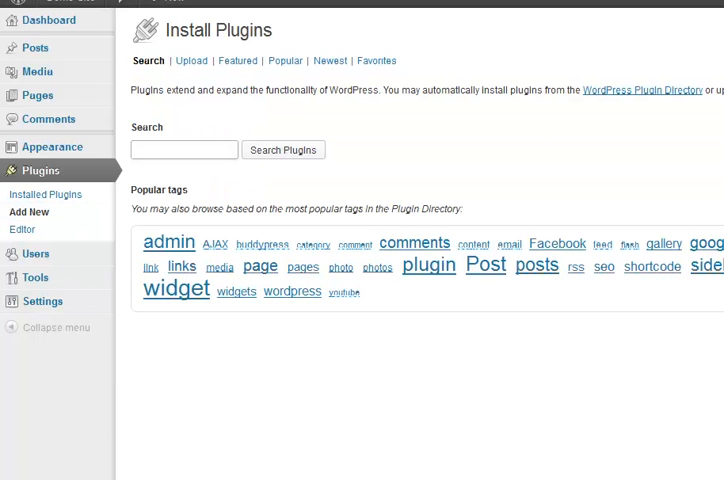
pyautogui.click(183, 149)
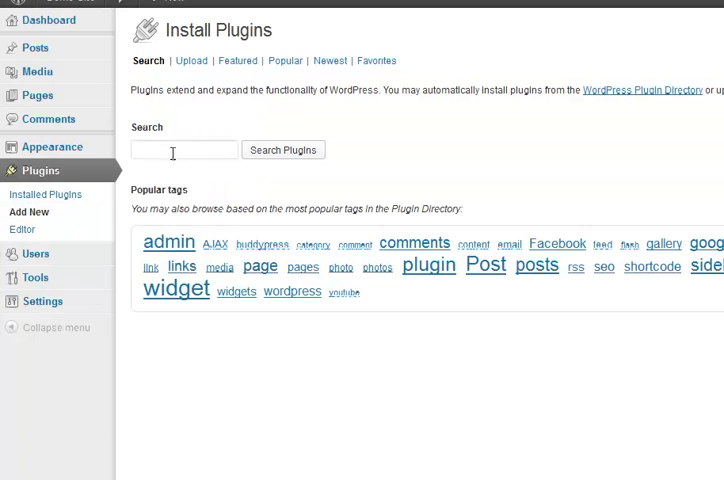
pyautogui.write('Contact Form 7')
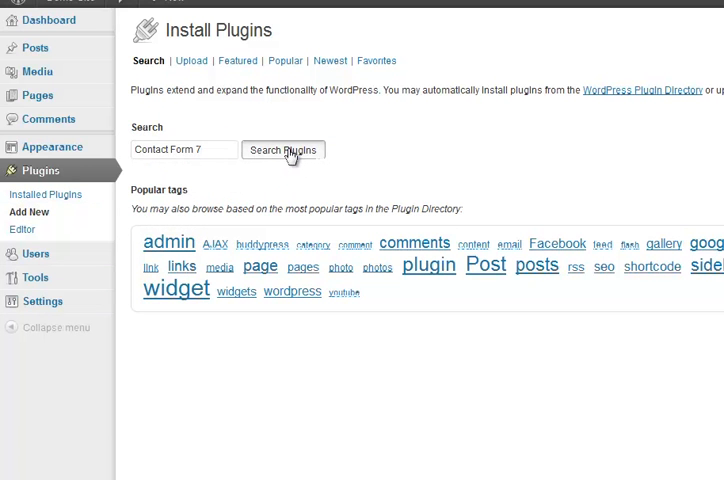
pyautogui.moveTo(427, 150)
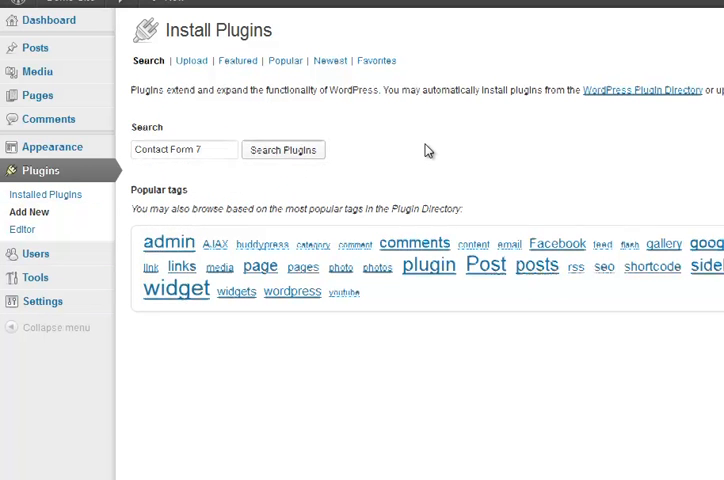
pyautogui.click(283, 149)
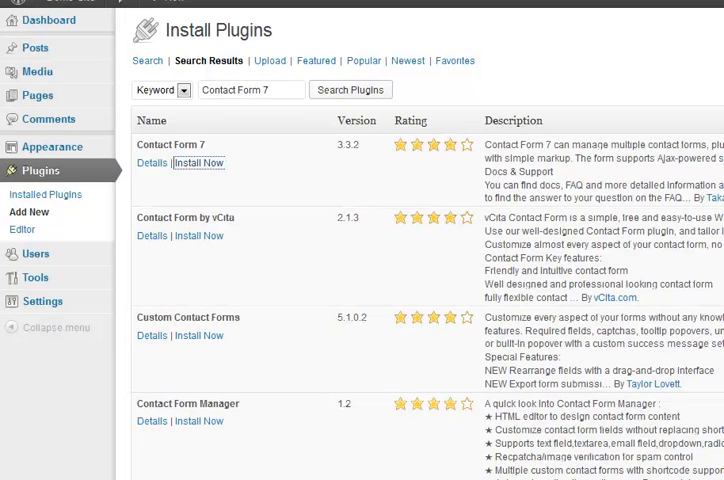
pyautogui.click(198, 162)
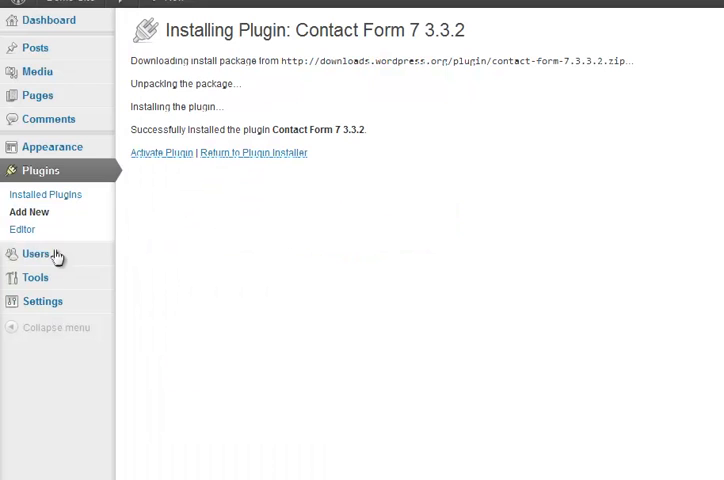
pyautogui.moveTo(158, 153)
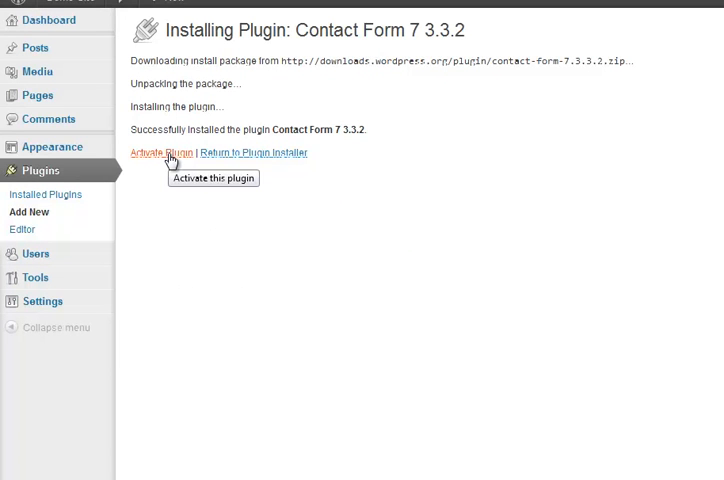
pyautogui.moveTo(225, 234)
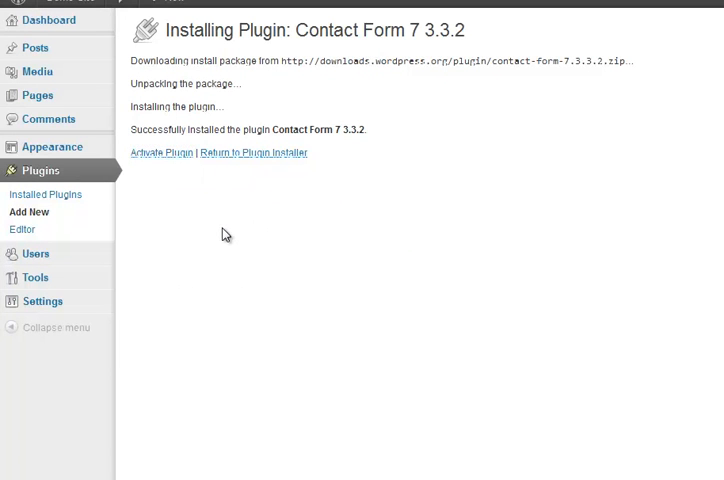
pyautogui.click(161, 153)
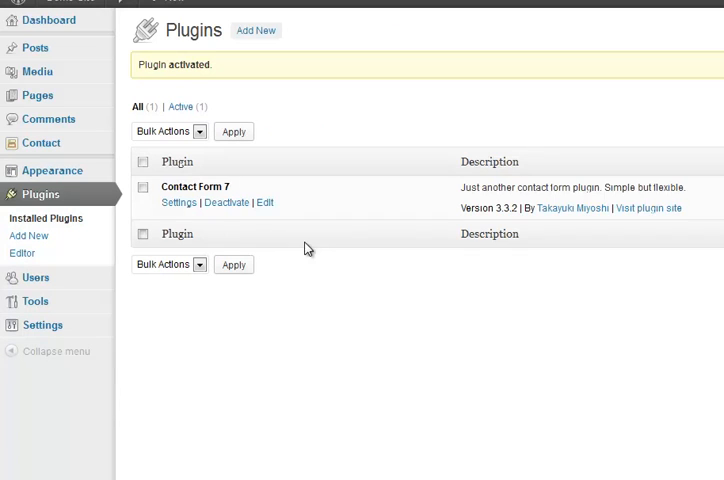
pyautogui.moveTo(320, 250)
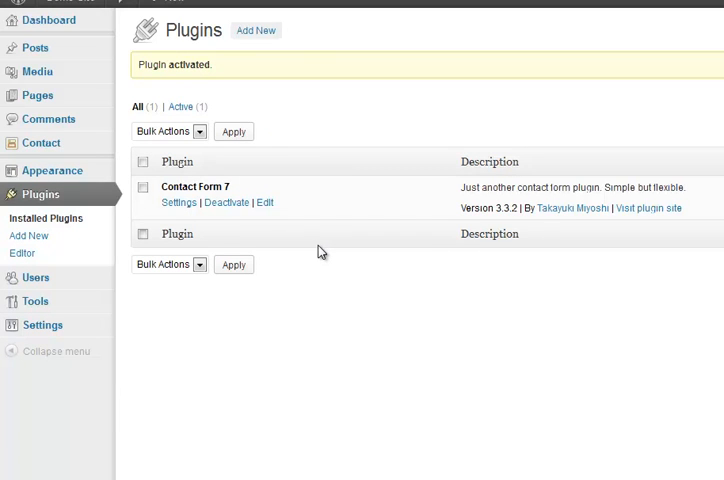
pyautogui.moveTo(22, 257)
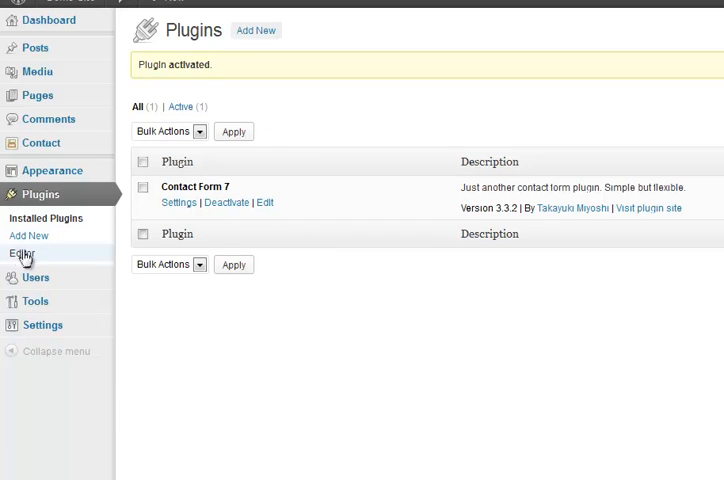
pyautogui.moveTo(28, 241)
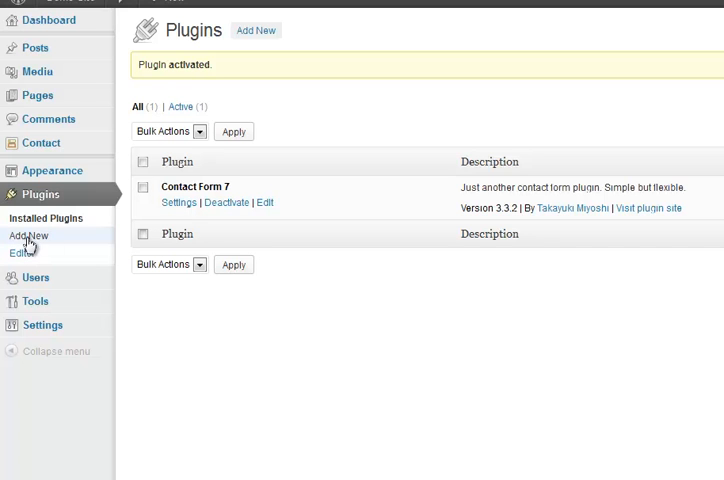
# Step: Search for 'Pages from Navigation', then install, confirm and activate Exclude Pages from Navigation
pyautogui.click(28, 235)
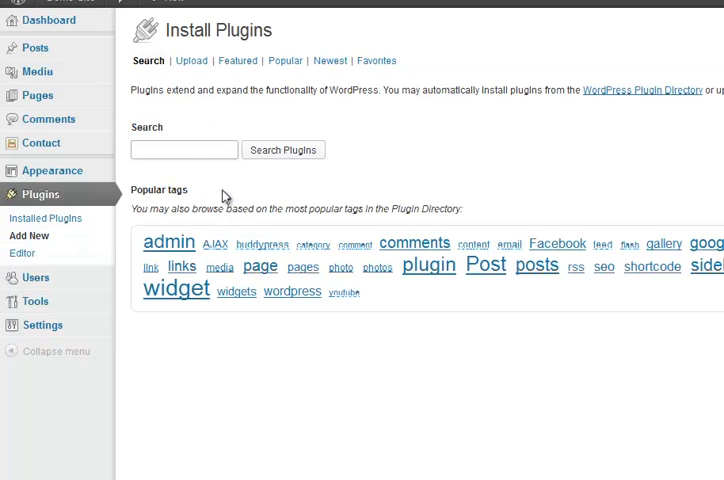
pyautogui.write('Pages from Navigation')
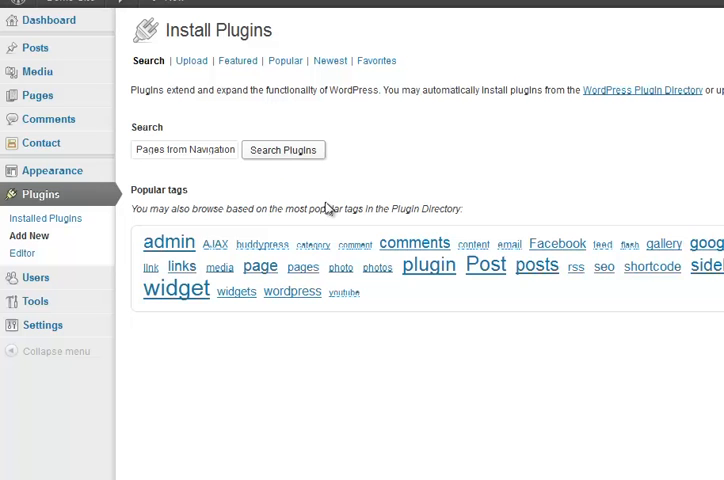
pyautogui.click(283, 149)
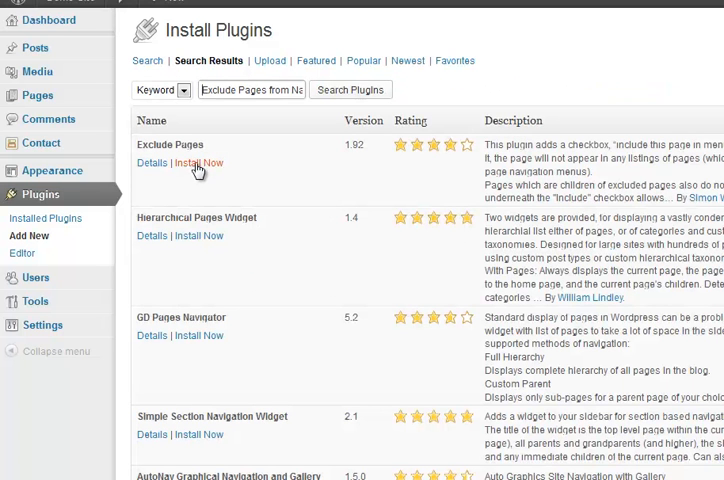
pyautogui.click(198, 162)
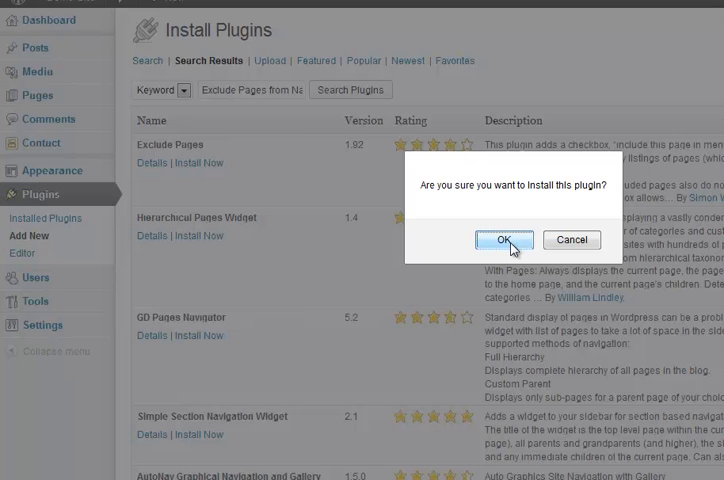
pyautogui.click(505, 240)
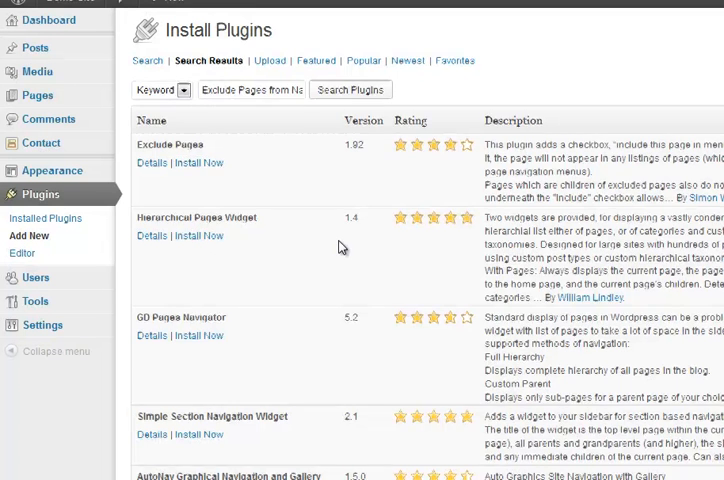
pyautogui.click(198, 162)
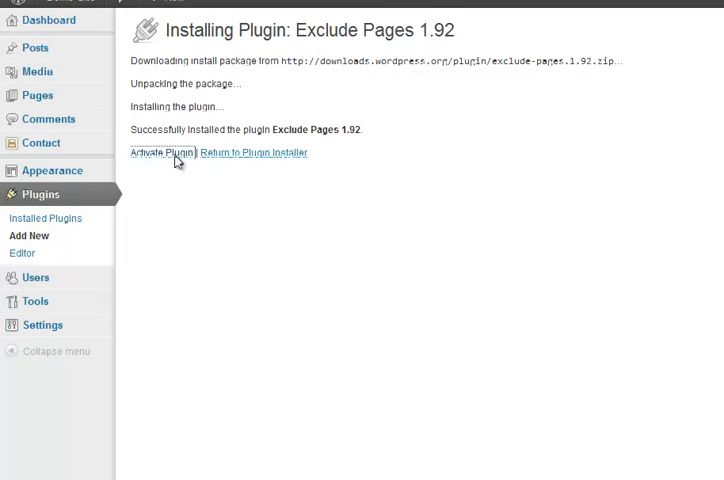
pyautogui.click(164, 153)
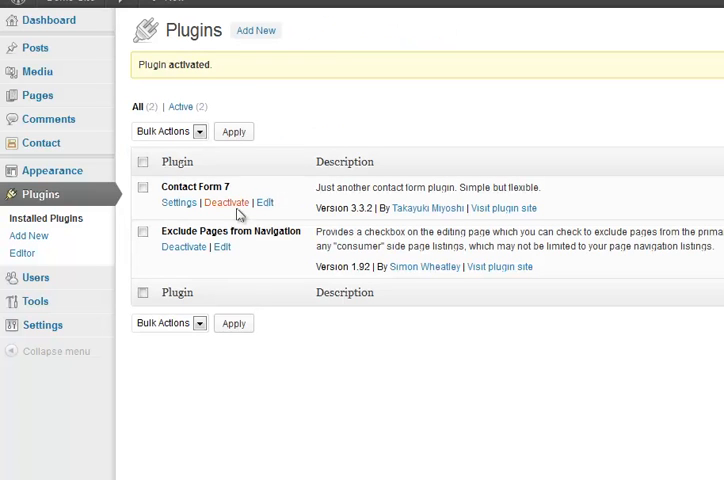
pyautogui.moveTo(225, 202)
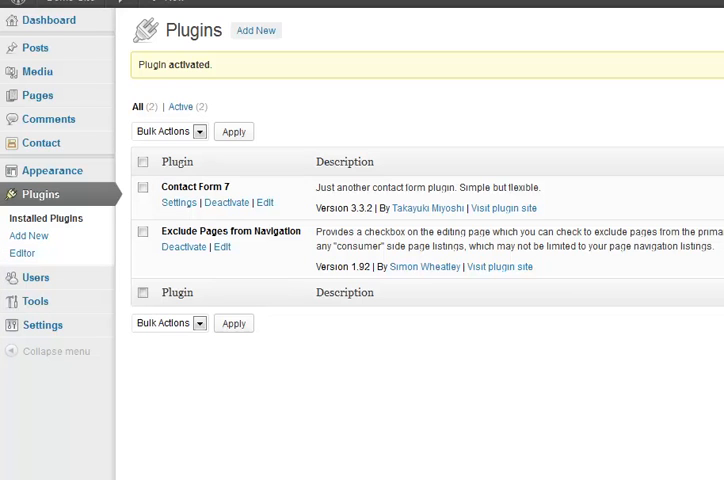
pyautogui.moveTo(274, 405)
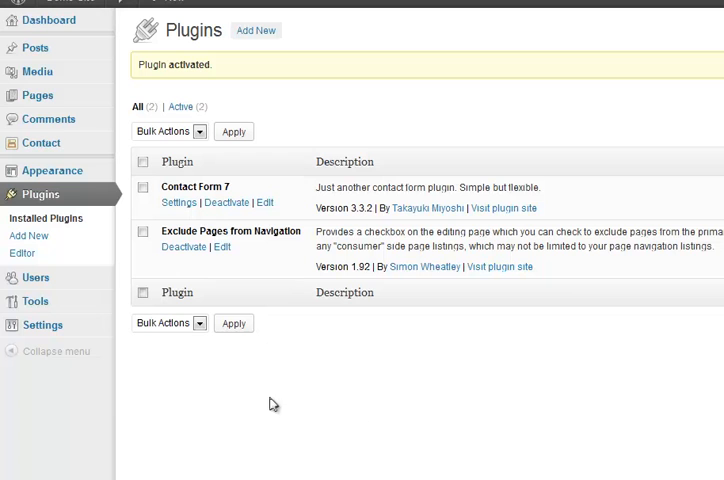
pyautogui.moveTo(28, 240)
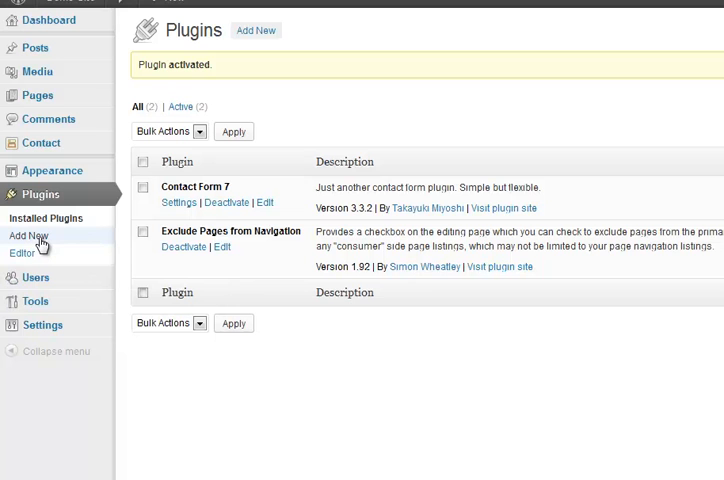
pyautogui.moveTo(267, 197)
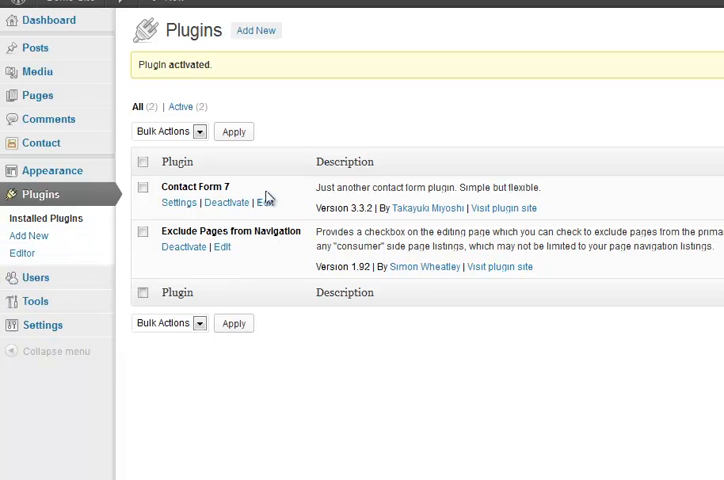
# Step: Search the directory for Jetpack Lite, then install and activate it
pyautogui.click(28, 235)
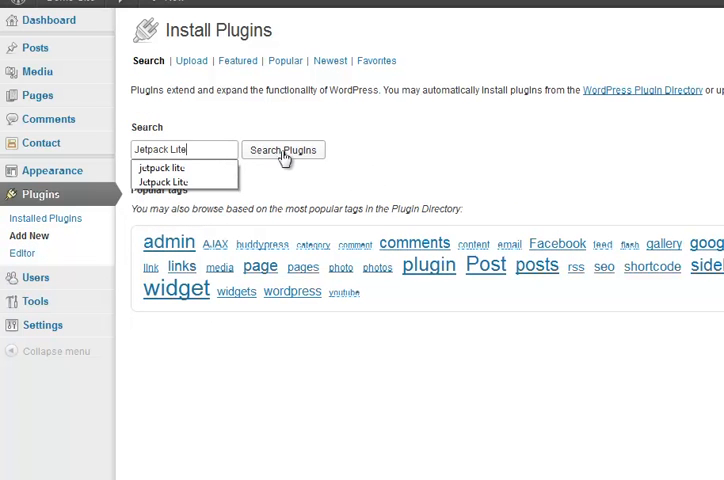
pyautogui.moveTo(336, 228)
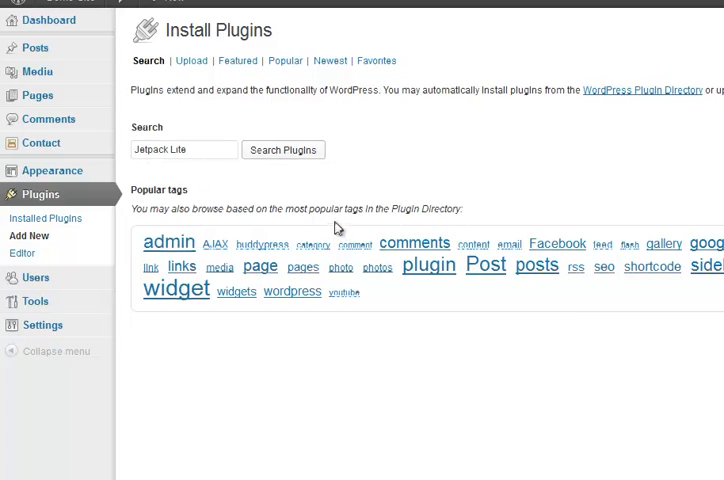
pyautogui.click(283, 149)
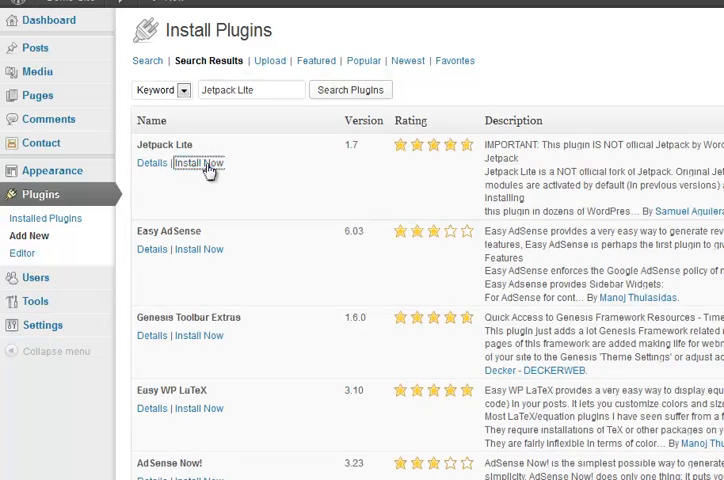
pyautogui.moveTo(318, 246)
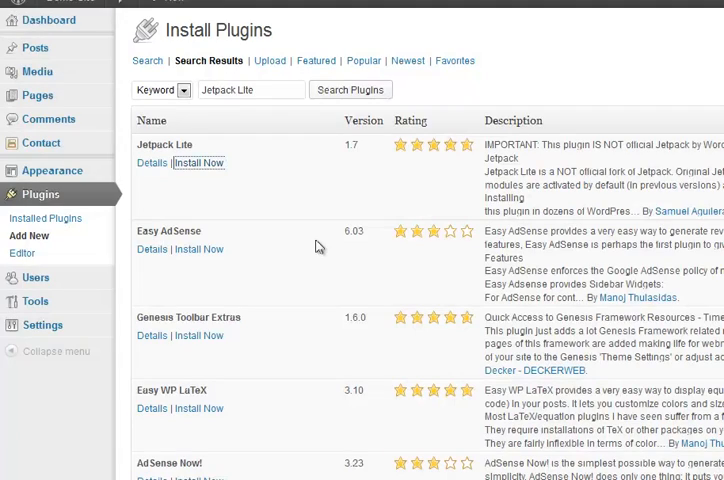
pyautogui.click(200, 162)
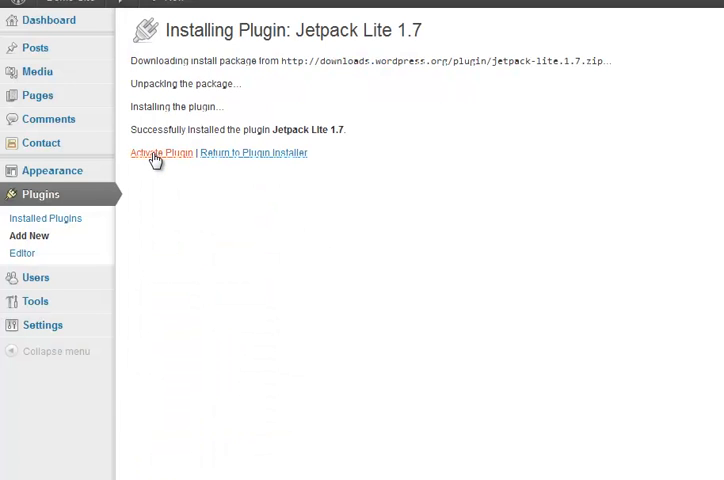
pyautogui.moveTo(250, 250)
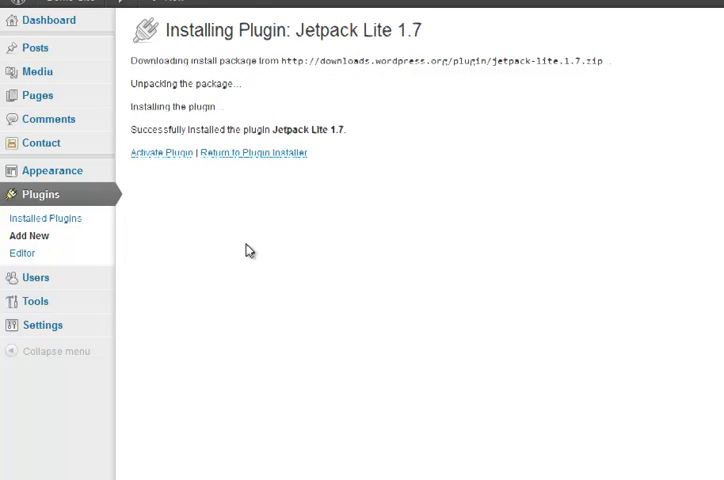
pyautogui.click(161, 152)
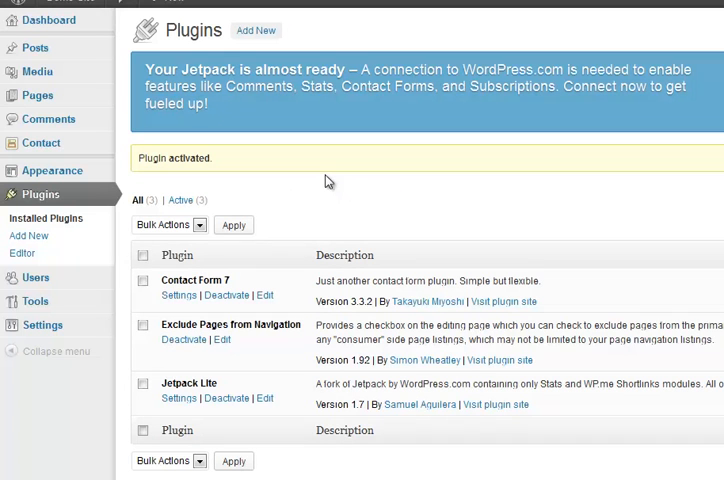
pyautogui.moveTo(338, 181)
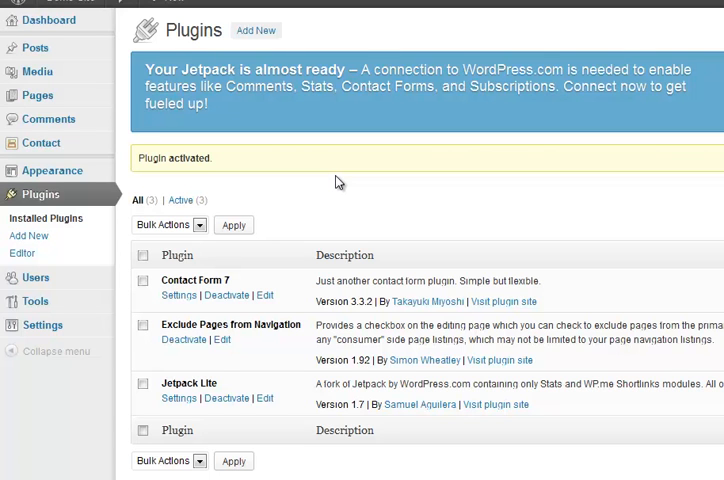
pyautogui.moveTo(36, 66)
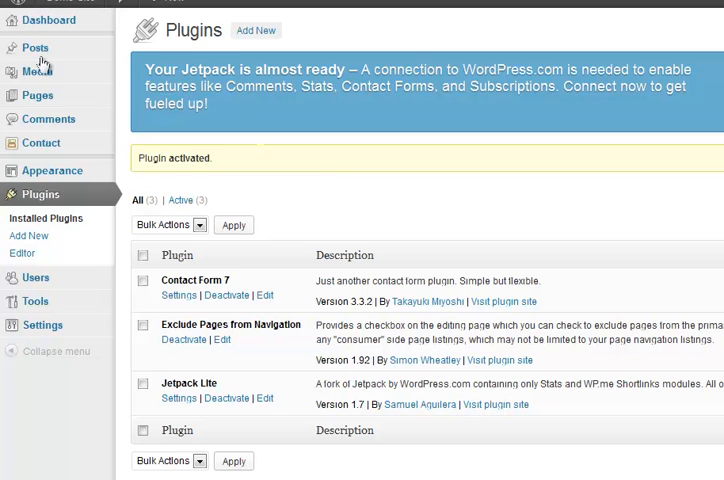
pyautogui.moveTo(355, 228)
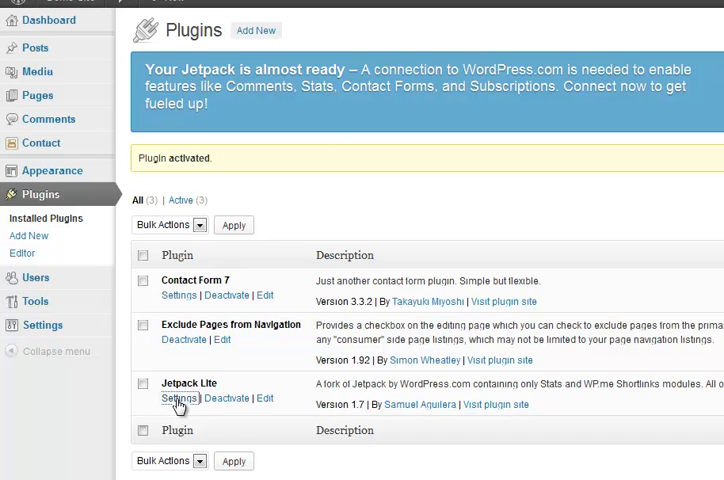
# Step: Open the Jetpack Lite settings from the plugins list
pyautogui.click(178, 398)
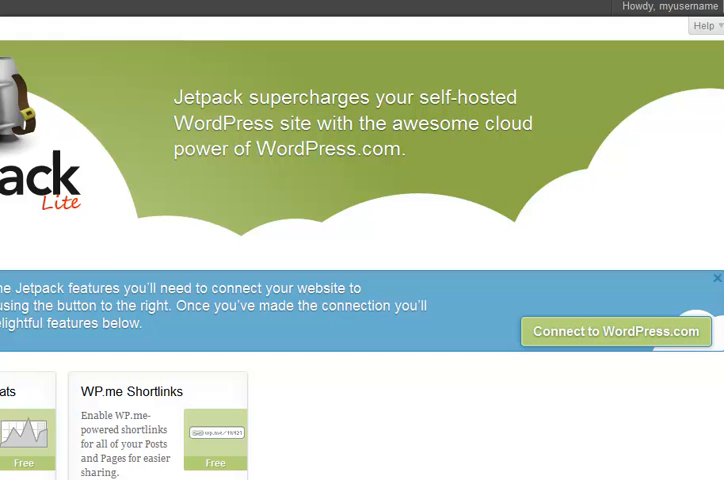
# Step: Look over the Jetpack Lite welcome page before heading back to the plugin installer
pyautogui.click(615, 331)
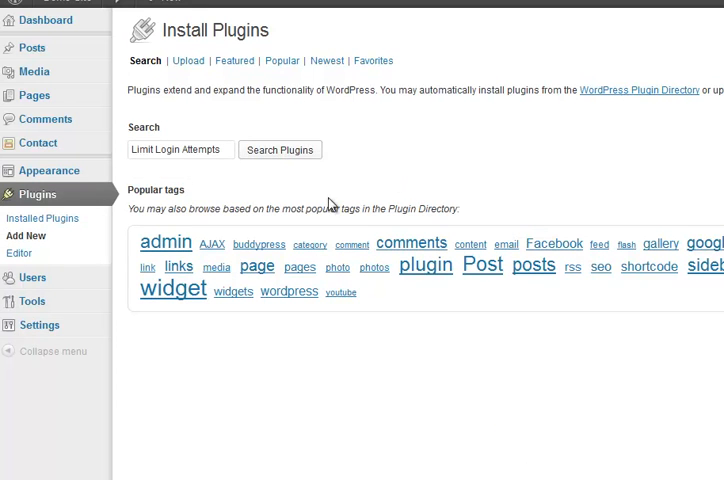
# Step: Search for Limit Login Attempts, then install and activate it
pyautogui.click(196, 163)
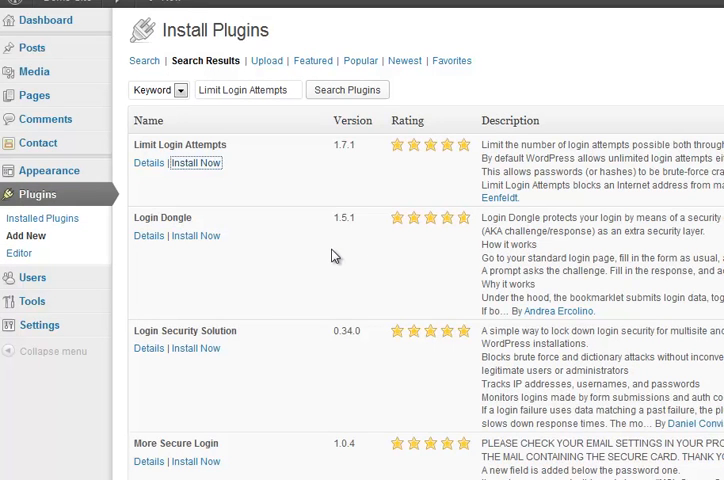
pyautogui.click(196, 162)
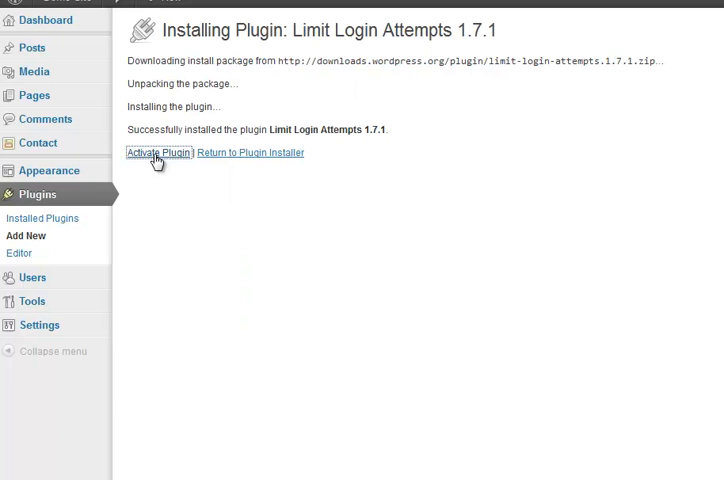
pyautogui.click(158, 152)
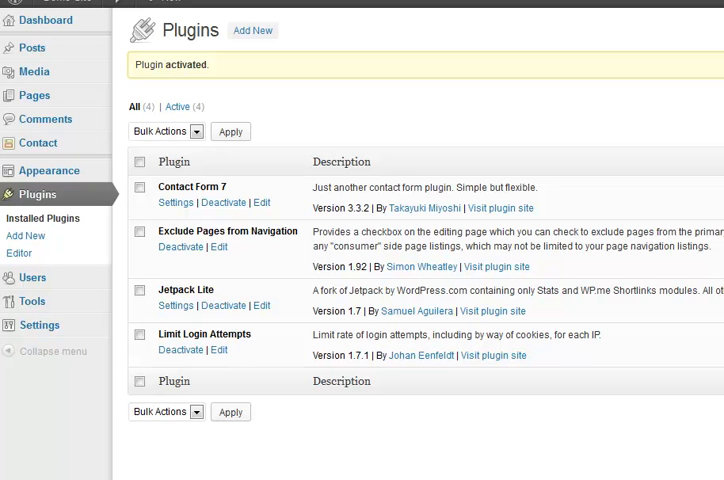
pyautogui.moveTo(26, 235)
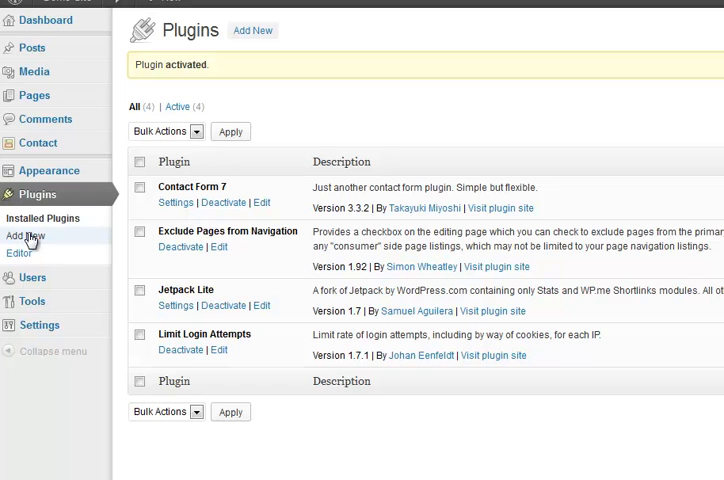
# Step: Search the directory for 'Spam Free Wordpress', then install and activate it
pyautogui.click(25, 235)
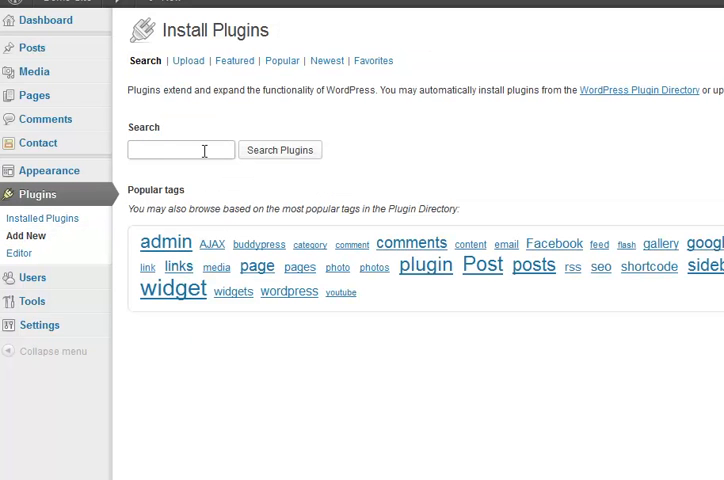
pyautogui.write('Spam Free Wordpress')
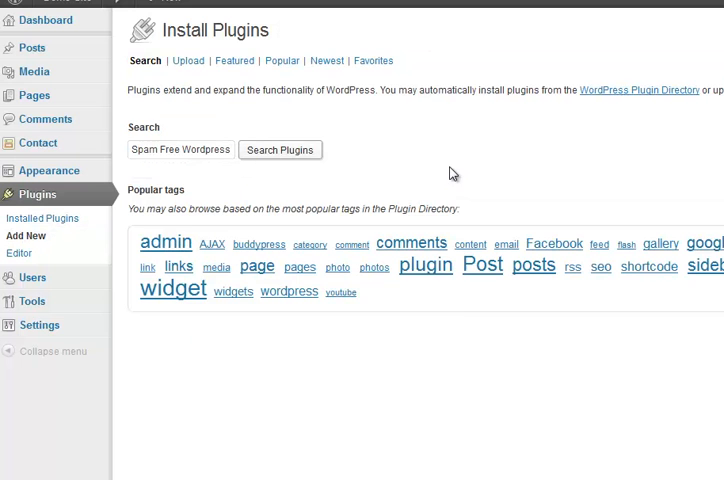
pyautogui.click(280, 149)
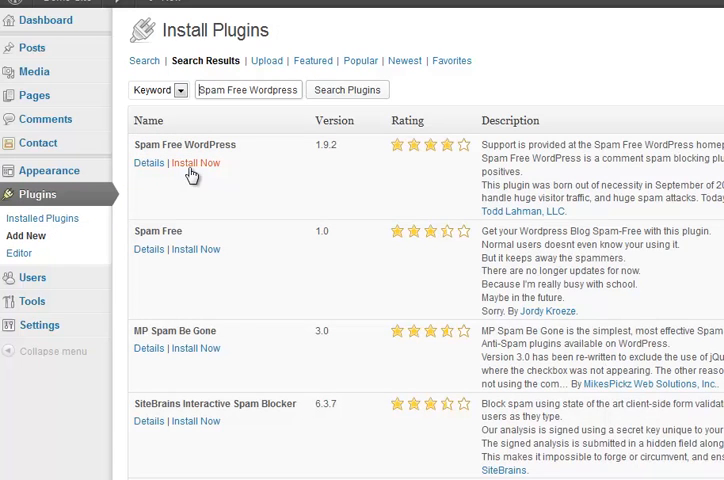
pyautogui.moveTo(460, 249)
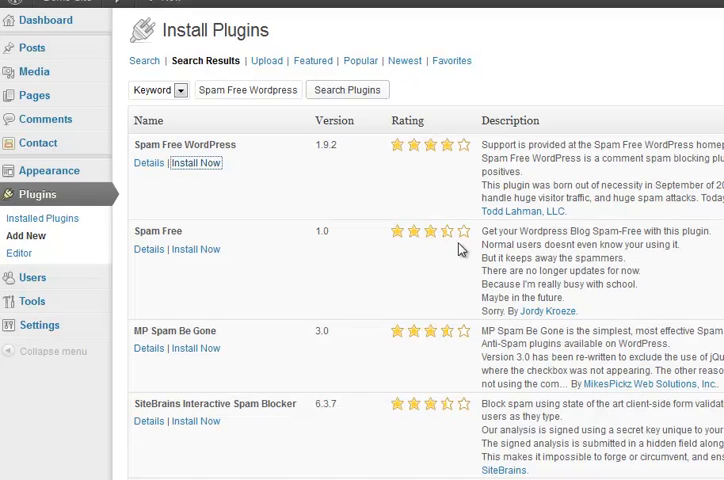
pyautogui.click(196, 162)
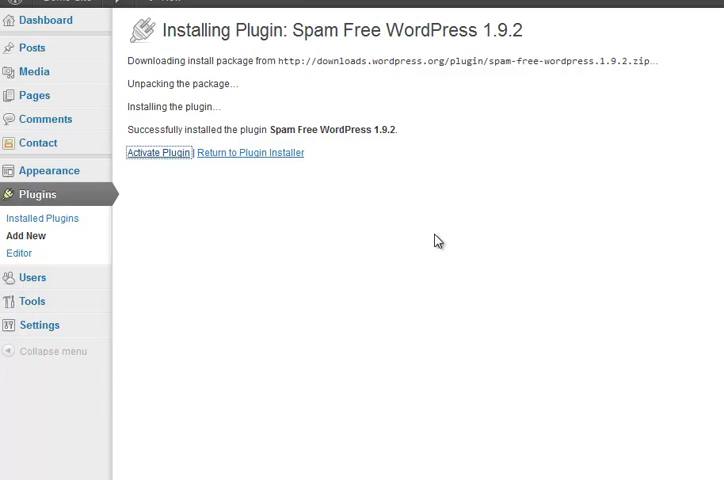
pyautogui.click(158, 153)
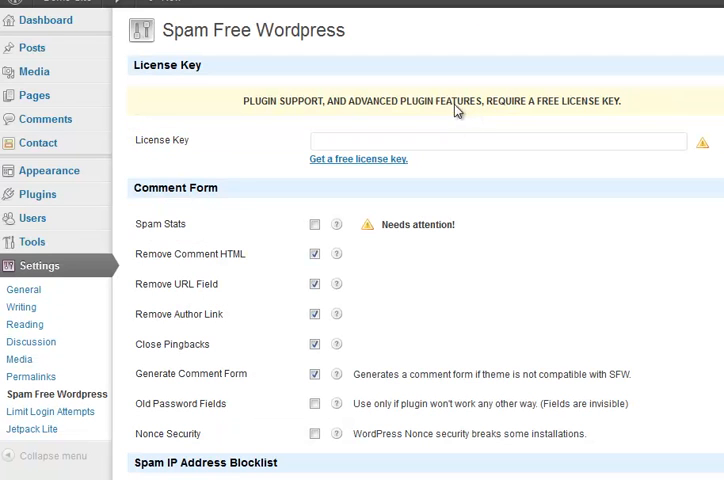
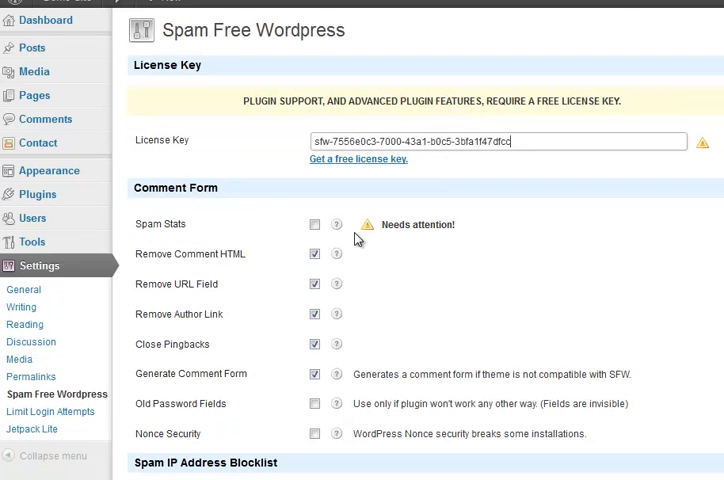
pyautogui.scroll(-3)
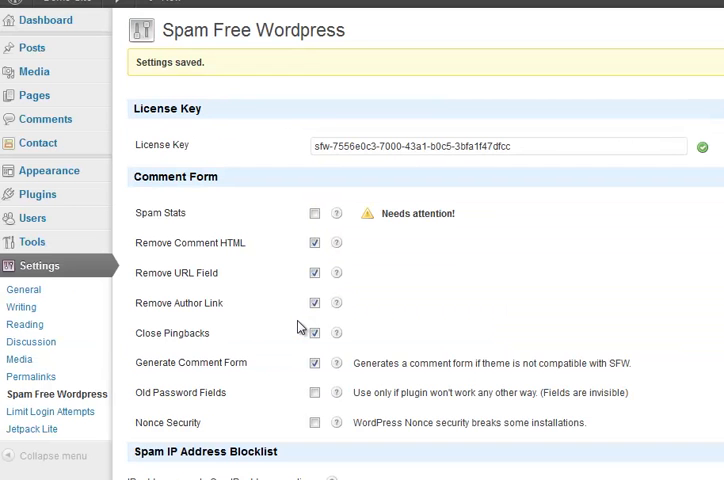
pyautogui.scroll(-3)
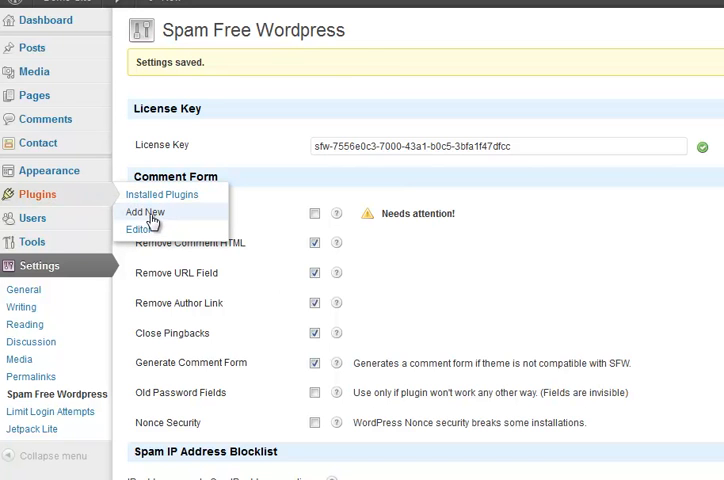
# Step: Search for a backup plugin, refine the search to WP-DB-Backup, then install and activate it
pyautogui.click(143, 211)
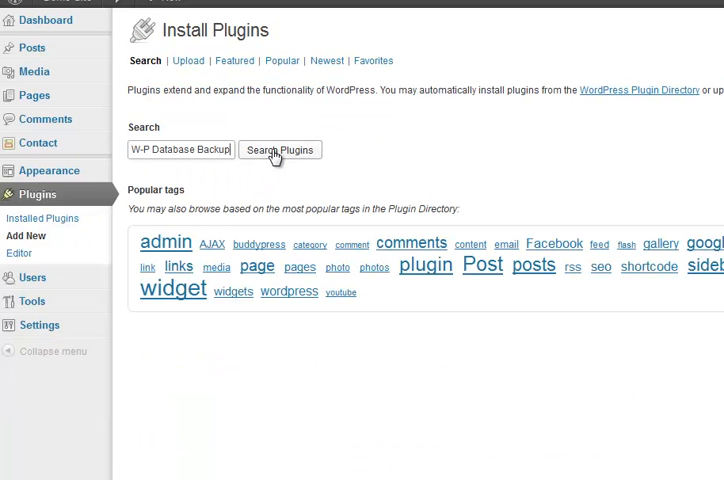
pyautogui.moveTo(420, 168)
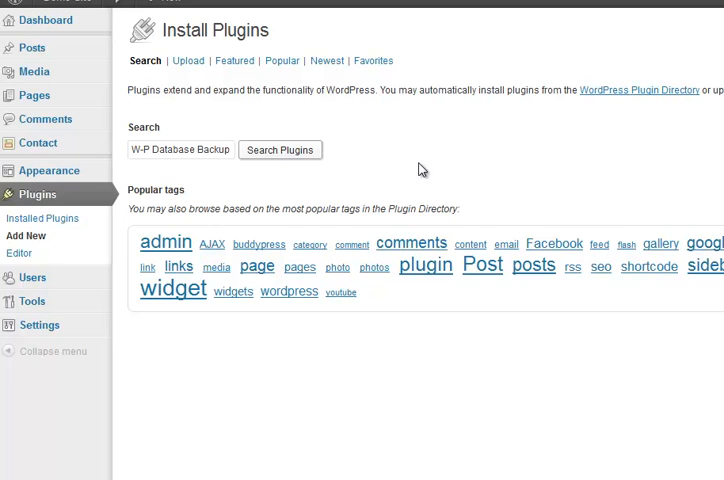
pyautogui.click(280, 149)
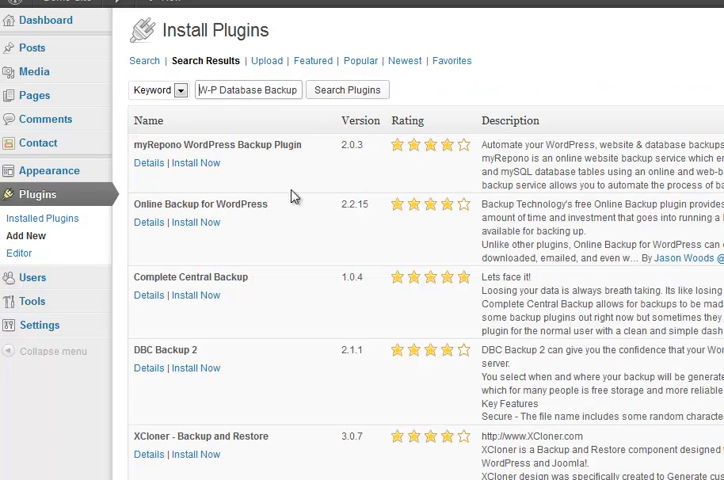
pyautogui.click(247, 90)
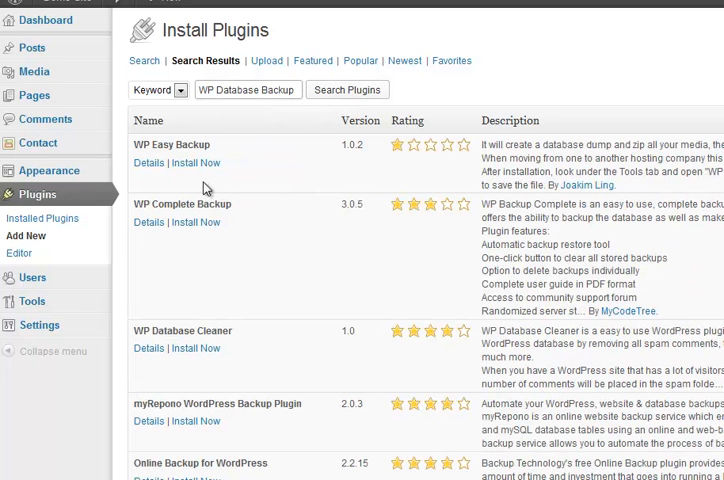
pyautogui.moveTo(222, 177)
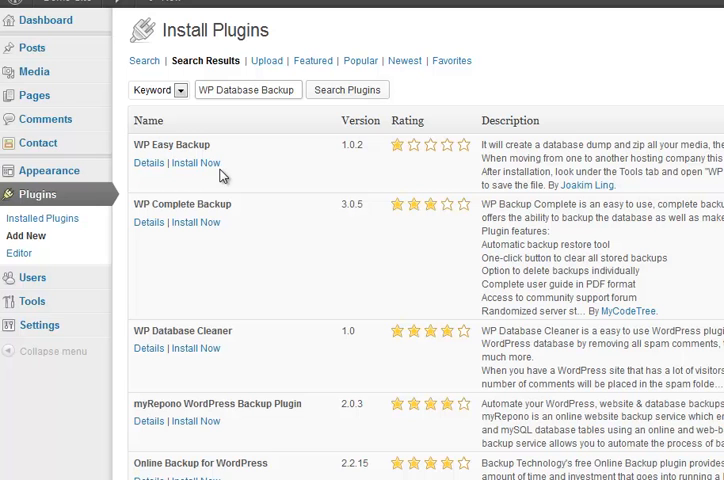
pyautogui.moveTo(222, 176)
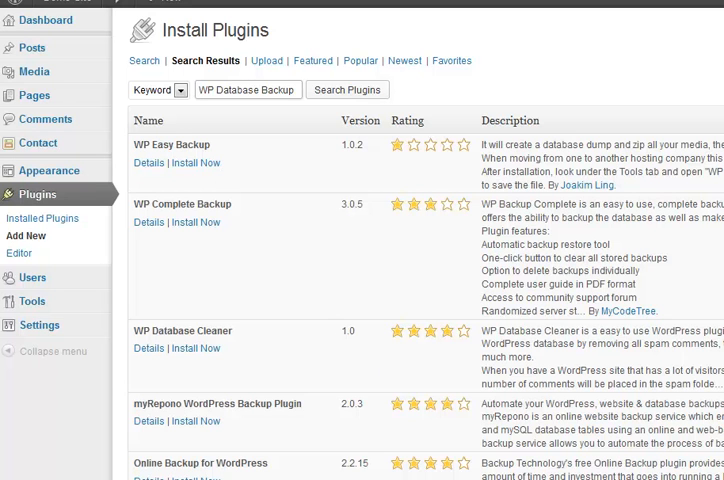
pyautogui.click(346, 89)
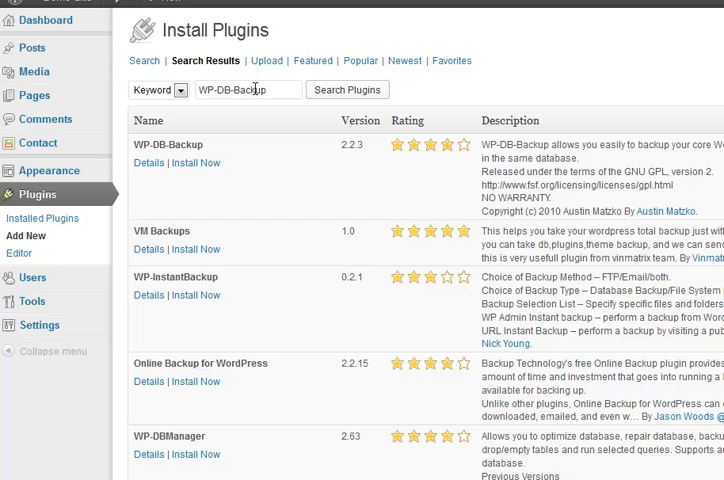
pyautogui.moveTo(274, 139)
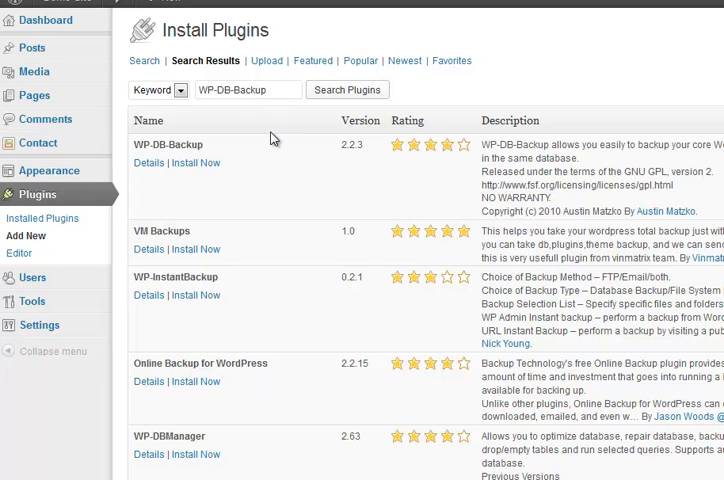
pyautogui.moveTo(219, 180)
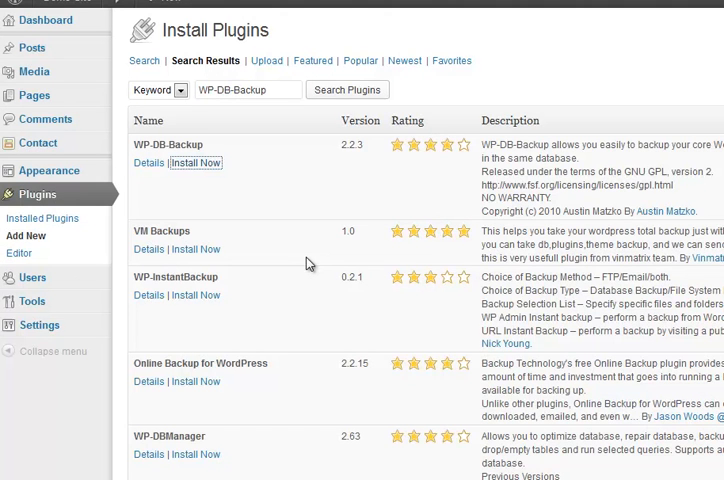
pyautogui.click(196, 162)
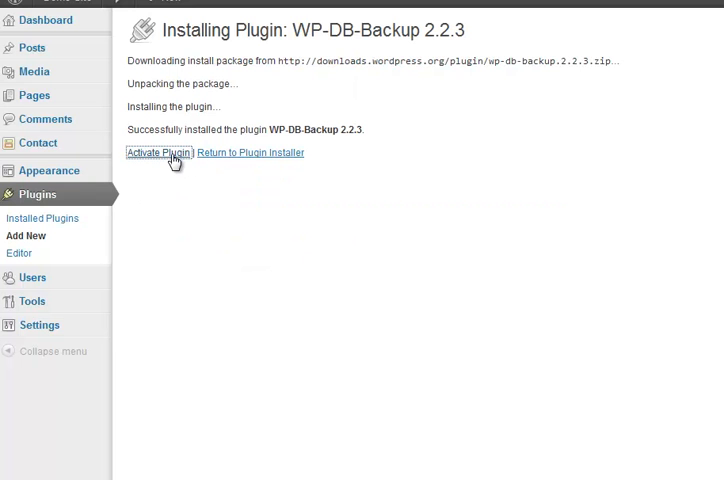
pyautogui.click(159, 152)
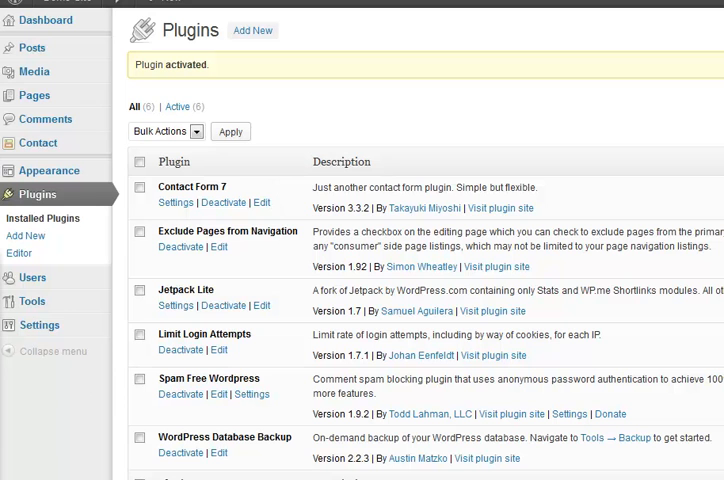
pyautogui.moveTo(25, 235)
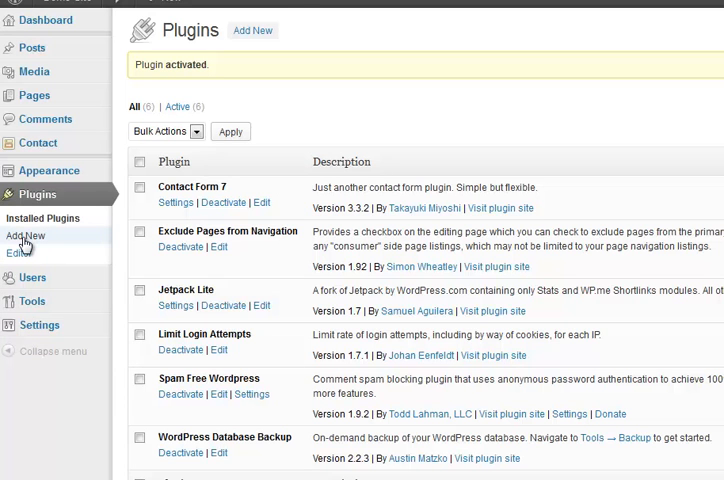
# Step: Search the plugin directory for 'WordPress SEO' from the Add New plugins page
pyautogui.click(24, 235)
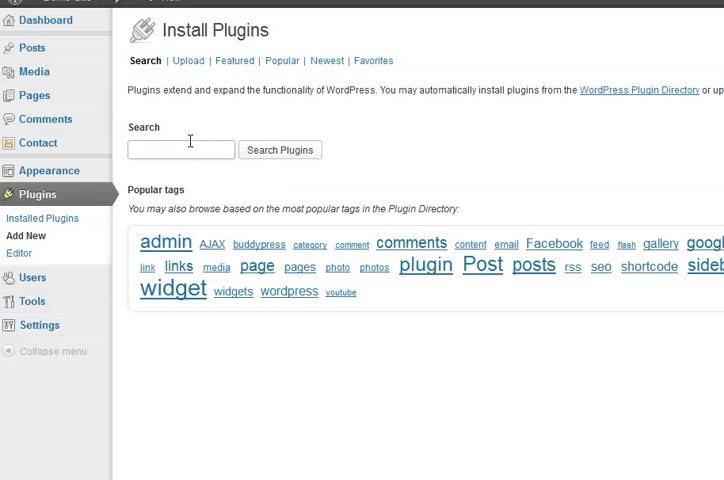
pyautogui.write('WordPress SEO')
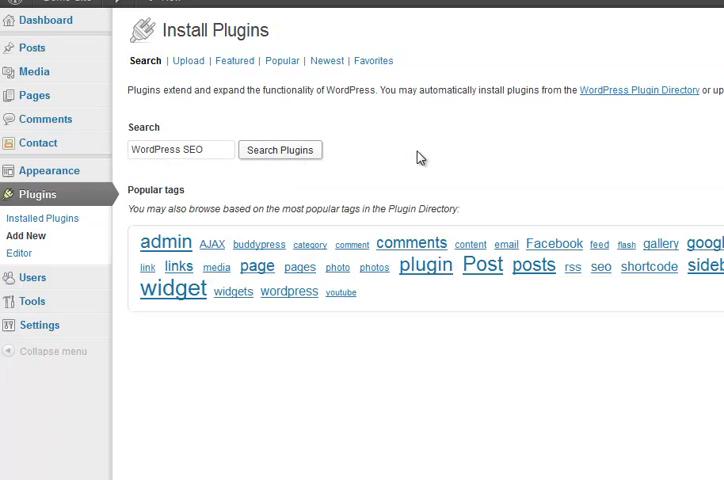
pyautogui.click(280, 149)
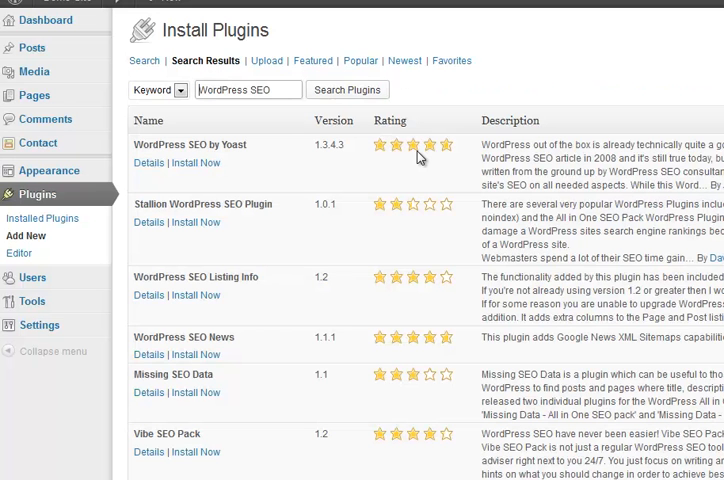
pyautogui.moveTo(237, 152)
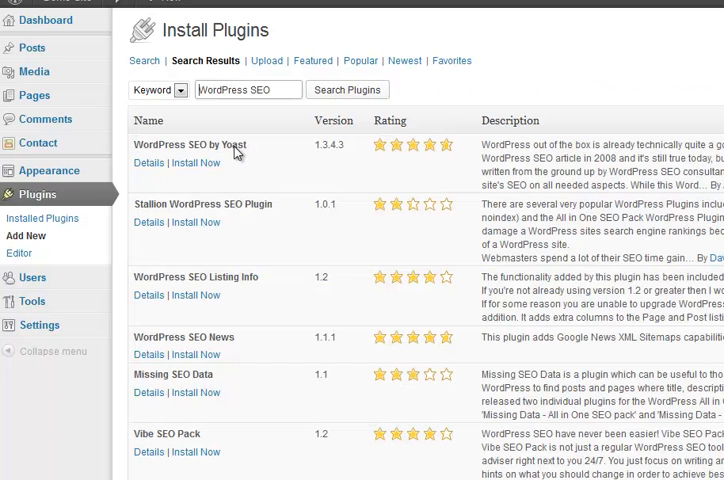
pyautogui.moveTo(196, 163)
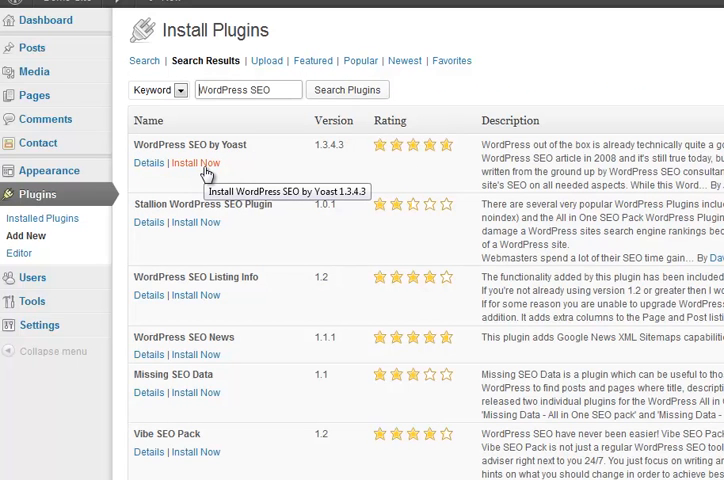
# Step: Install and activate WordPress SEO by Yoast 1.3.4.3, allowing anonymous usage tracking
pyautogui.click(195, 162)
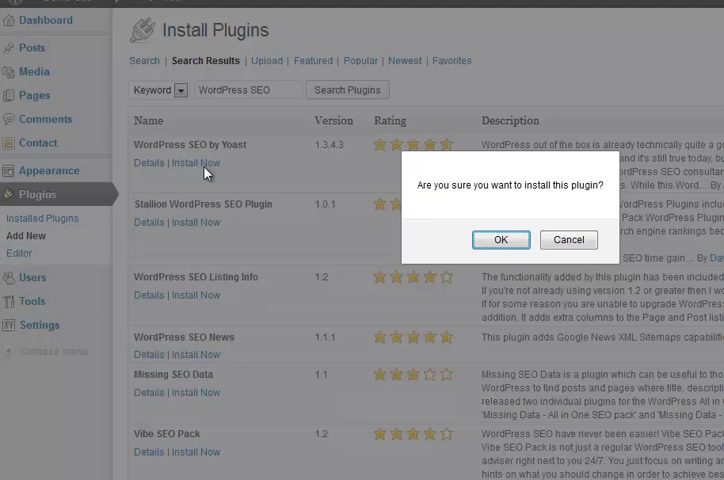
pyautogui.click(568, 239)
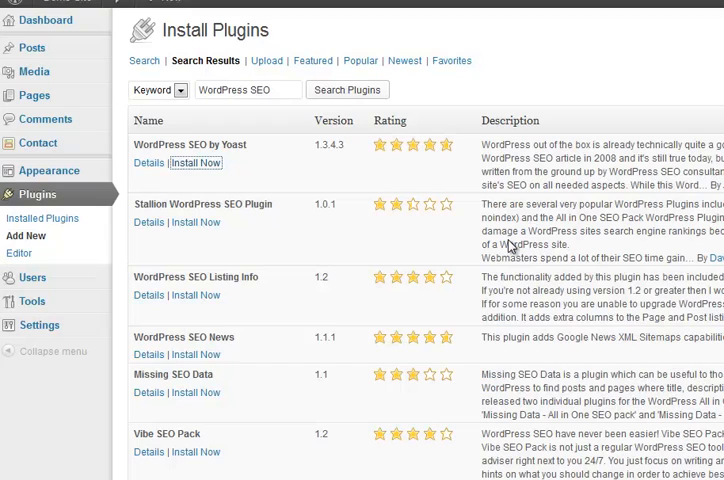
pyautogui.click(196, 162)
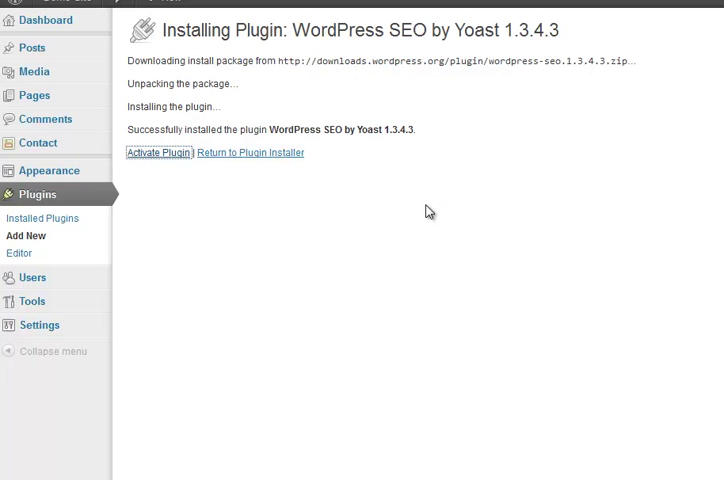
pyautogui.click(158, 153)
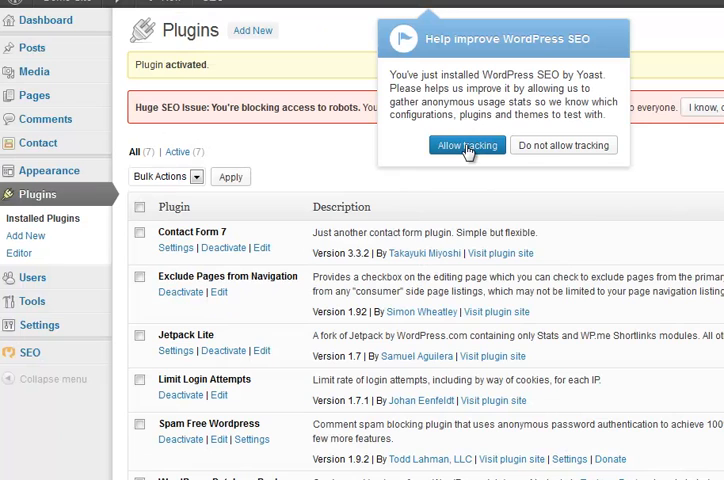
pyautogui.click(467, 145)
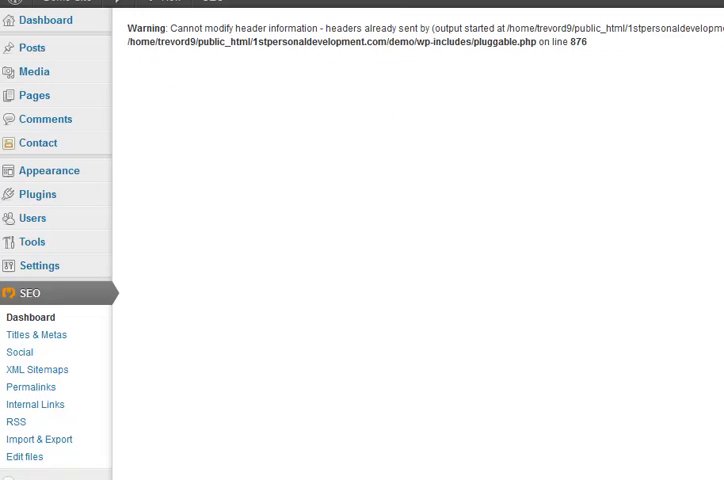
pyautogui.moveTo(37, 194)
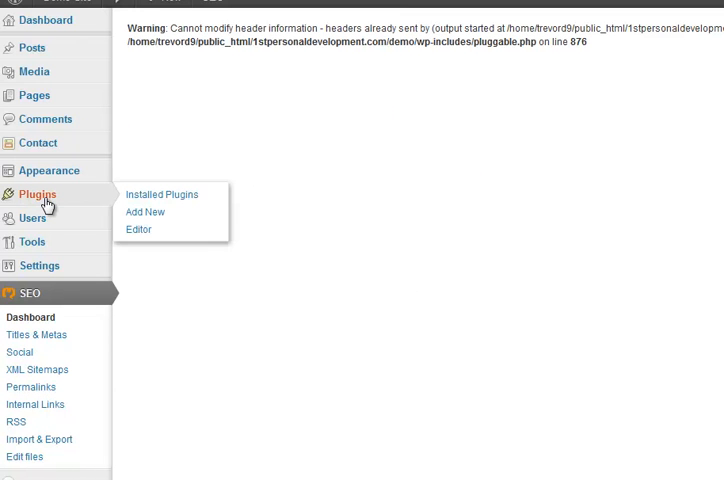
# Step: Show the installed plugins list with seven active plugins
pyautogui.click(161, 194)
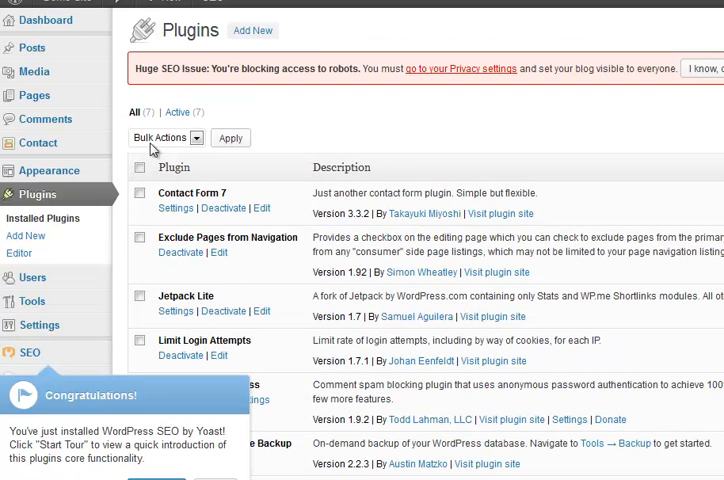
pyautogui.moveTo(509, 121)
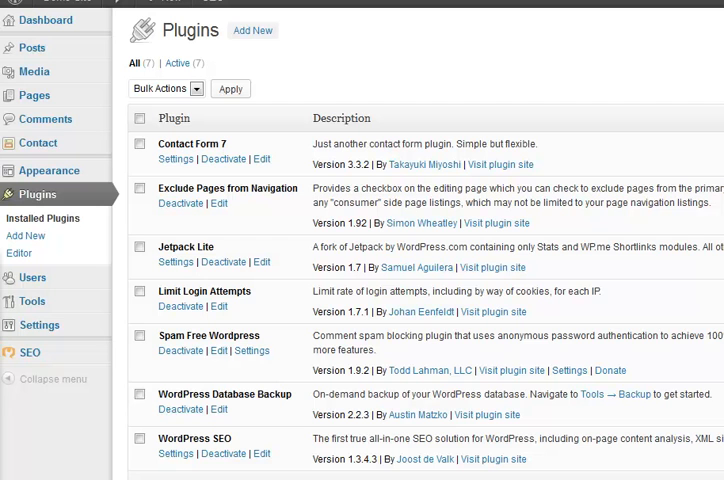
pyautogui.moveTo(25, 235)
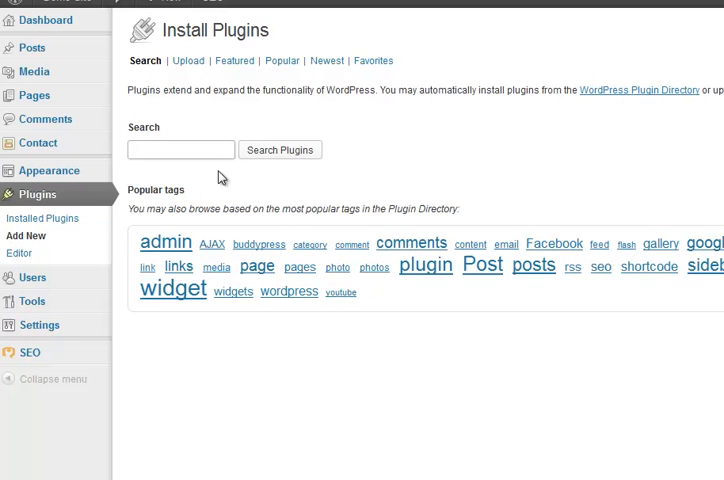
# Step: Search the directory for 'WP Shorties', then install and activate WP Shorties 2.95
pyautogui.write('WP Shorties')
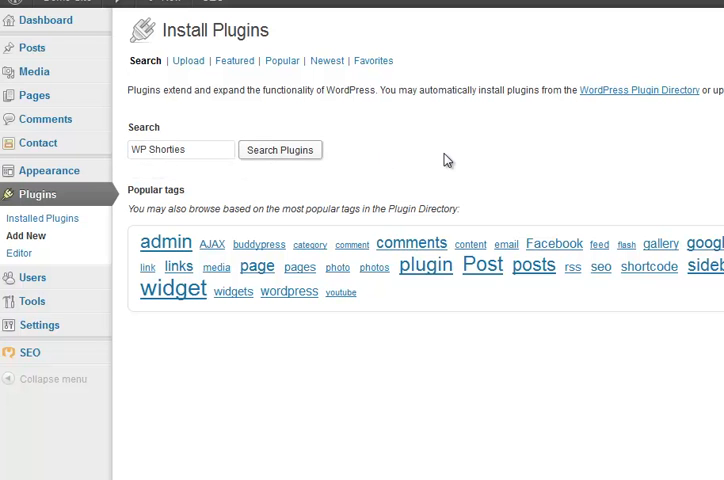
pyautogui.click(280, 149)
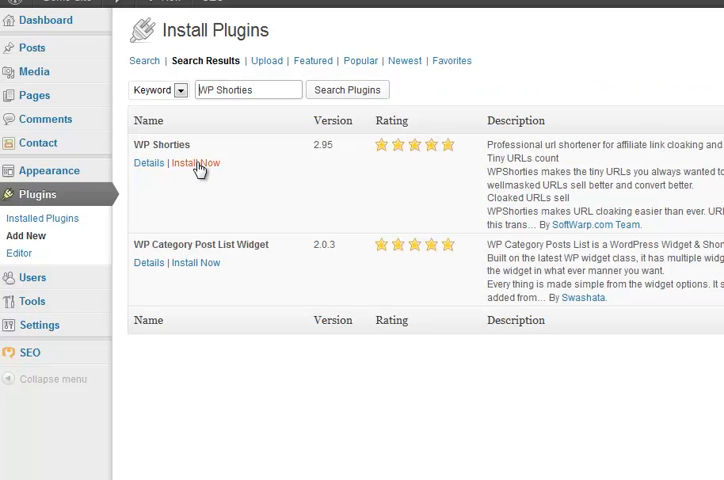
pyautogui.click(196, 162)
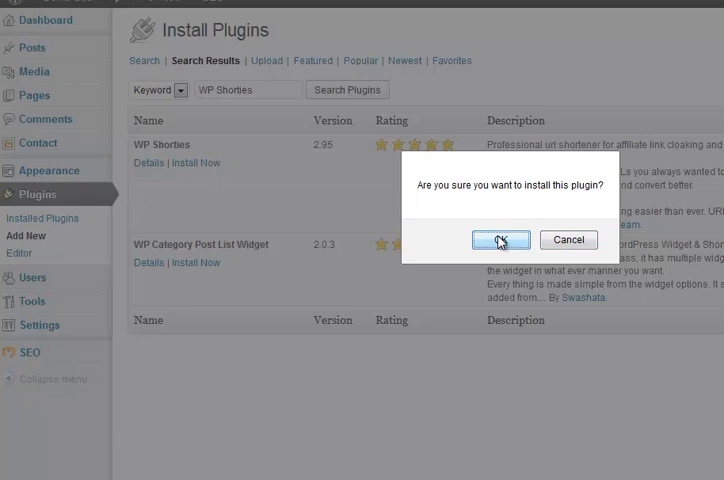
pyautogui.click(500, 240)
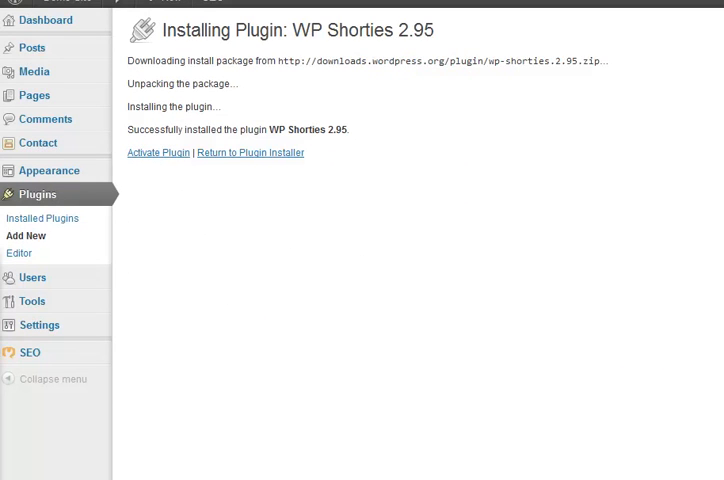
pyautogui.click(157, 152)
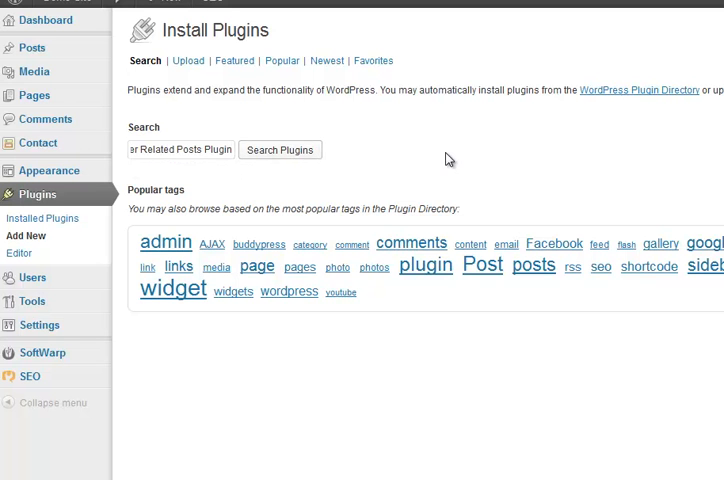
# Step: Install and activate Yet Another Related Posts Plugin 4.0.3, dismissing its welcome notice
pyautogui.click(280, 149)
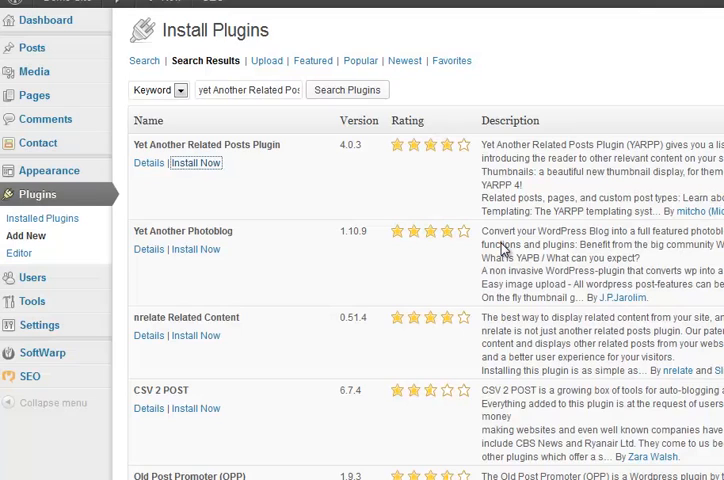
pyautogui.click(196, 162)
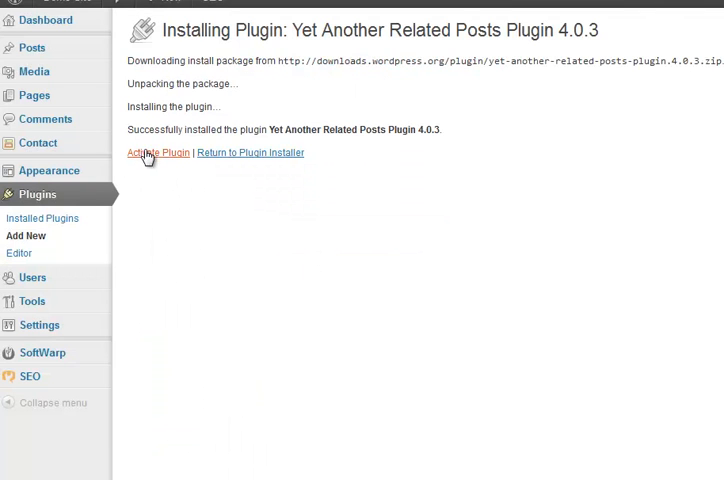
pyautogui.moveTo(454, 201)
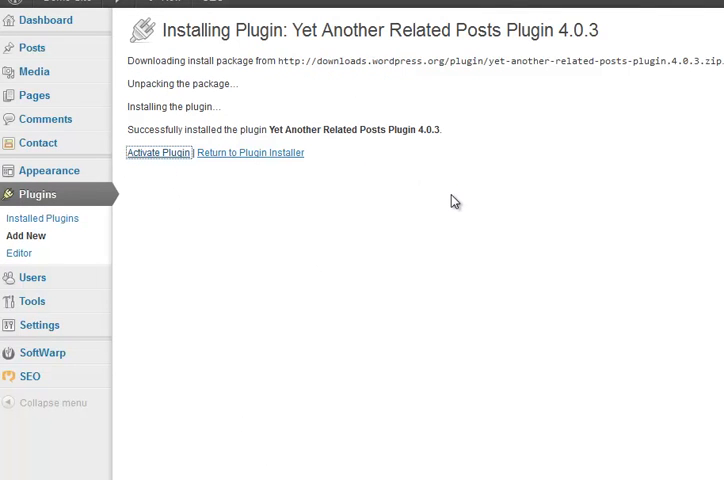
pyautogui.click(158, 152)
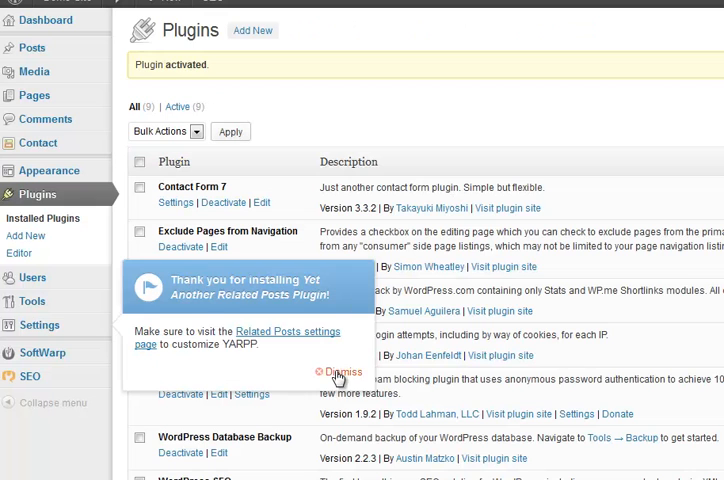
pyautogui.click(342, 371)
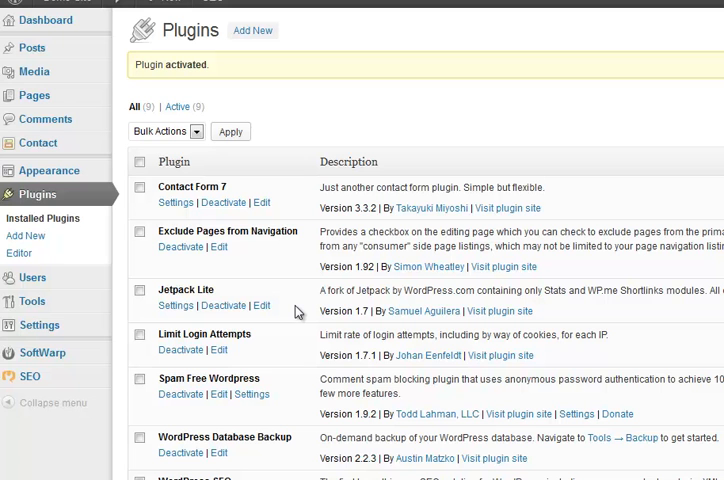
pyautogui.scroll(-3)
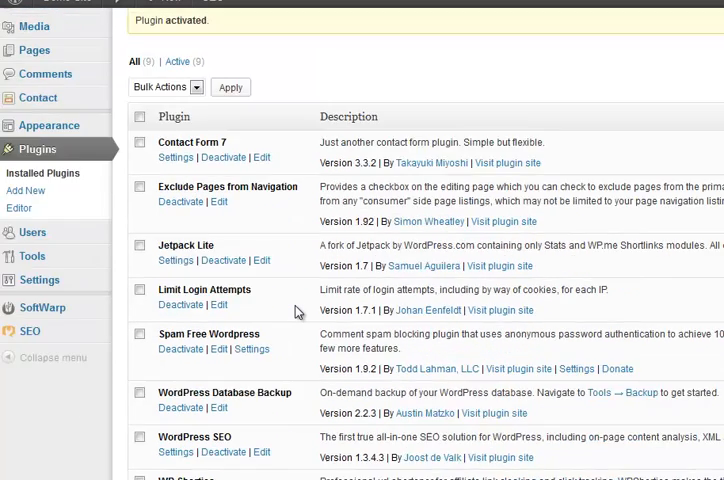